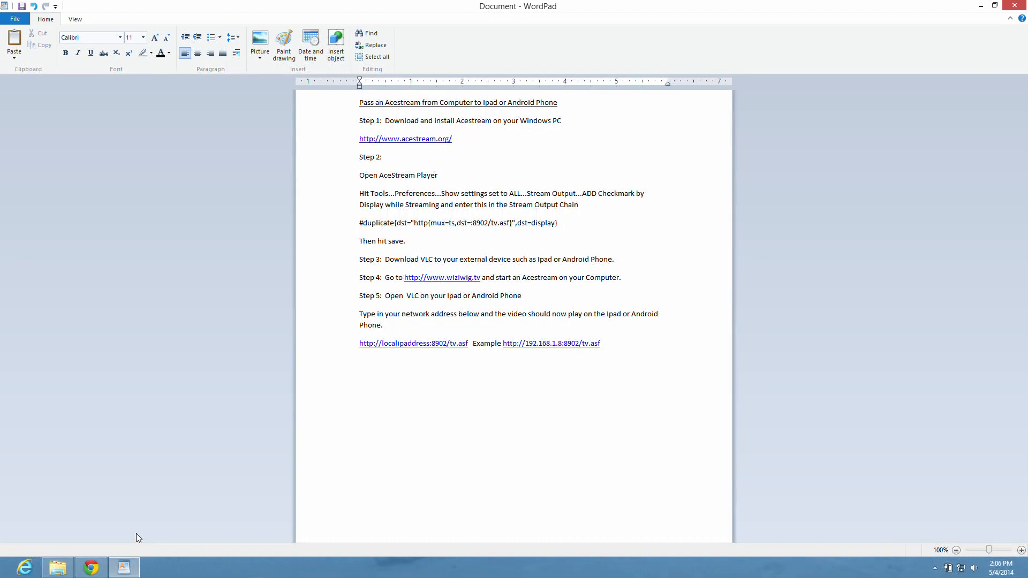
# Bring Chrome to the front with the acestream.org address selected.
pyautogui.click(360, 361)
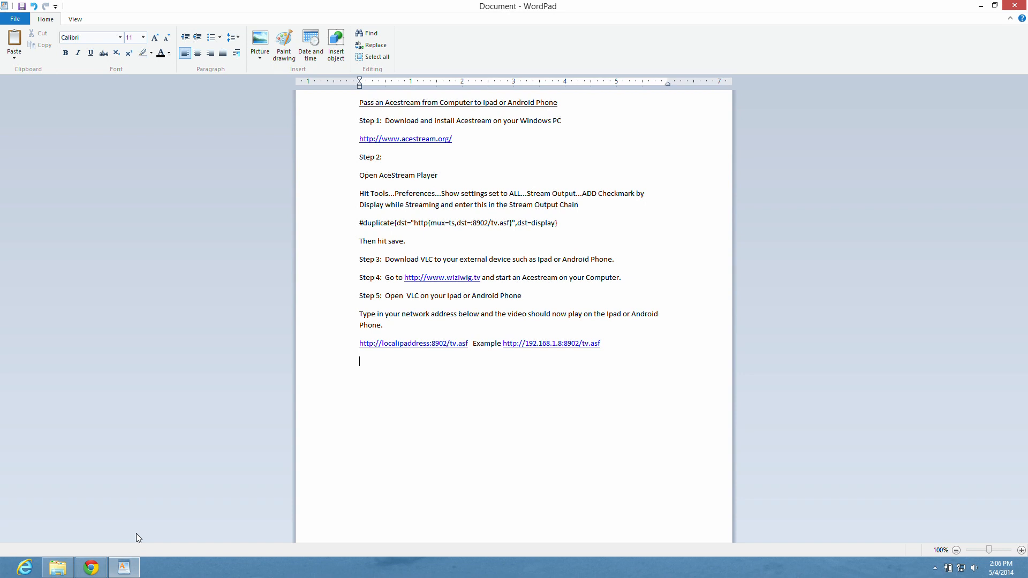
pyautogui.moveTo(92, 566)
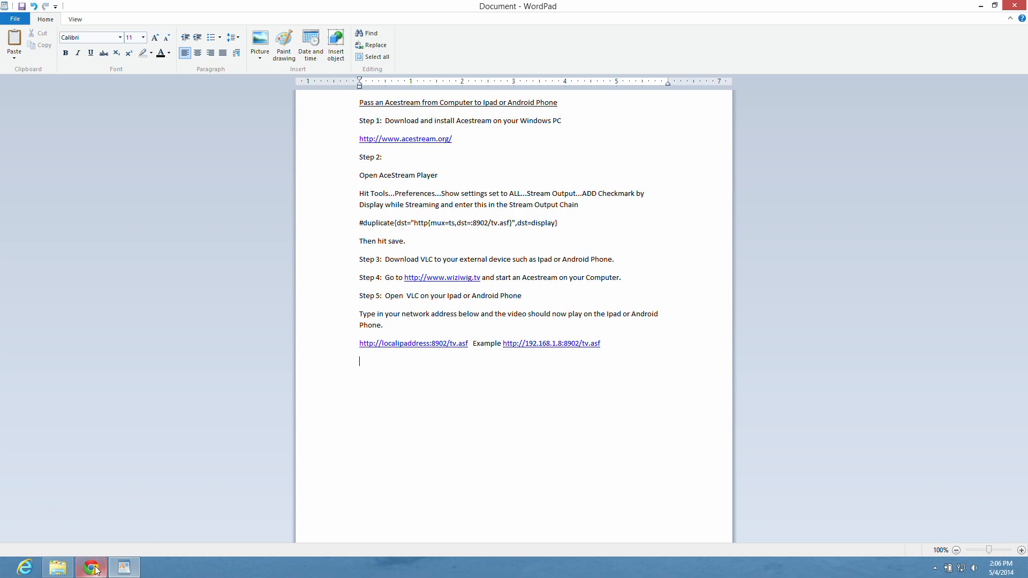
pyautogui.click(90, 568)
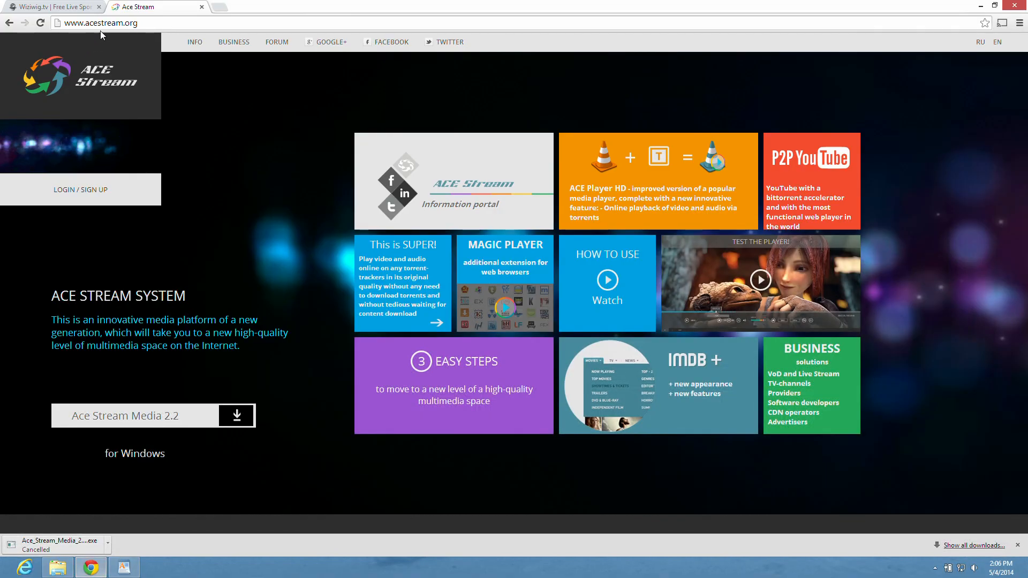
pyautogui.click(99, 23)
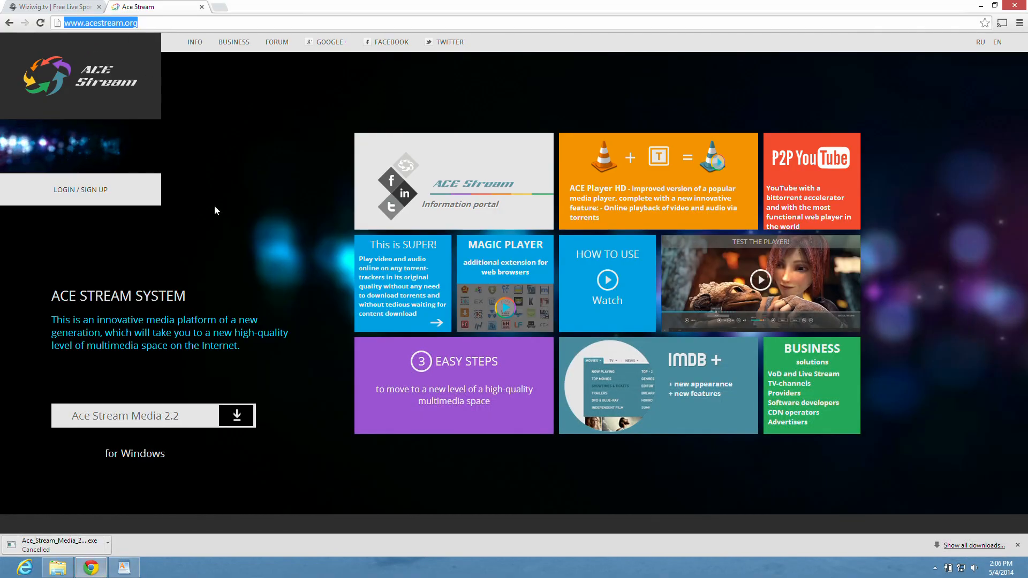
pyautogui.moveTo(235, 416)
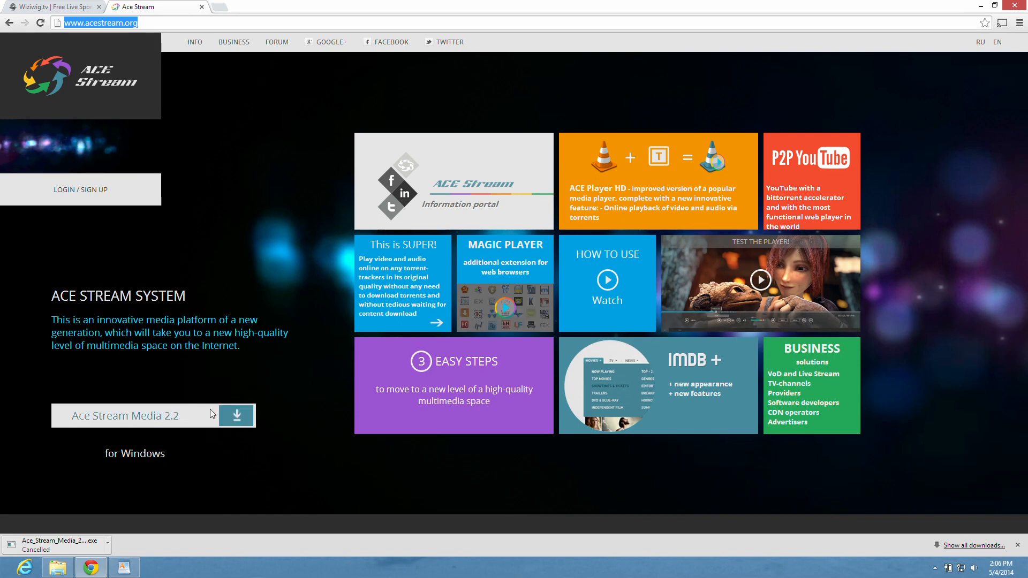
# Request the Ace Stream Media 2.2 Windows download, vlc 2.0.5 direct-link version, then return to the desktop.
pyautogui.click(236, 416)
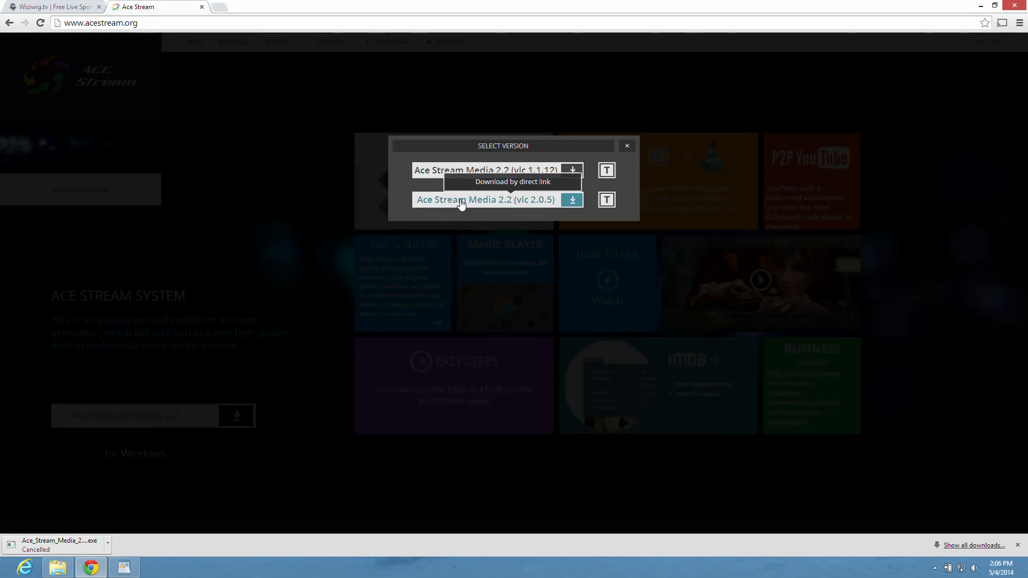
pyautogui.click(572, 199)
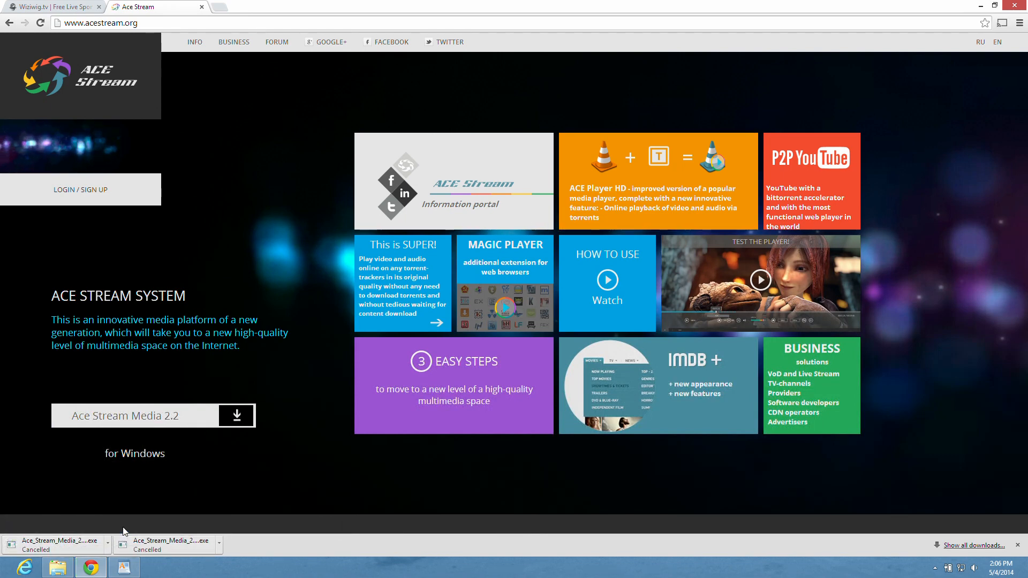
pyautogui.click(123, 567)
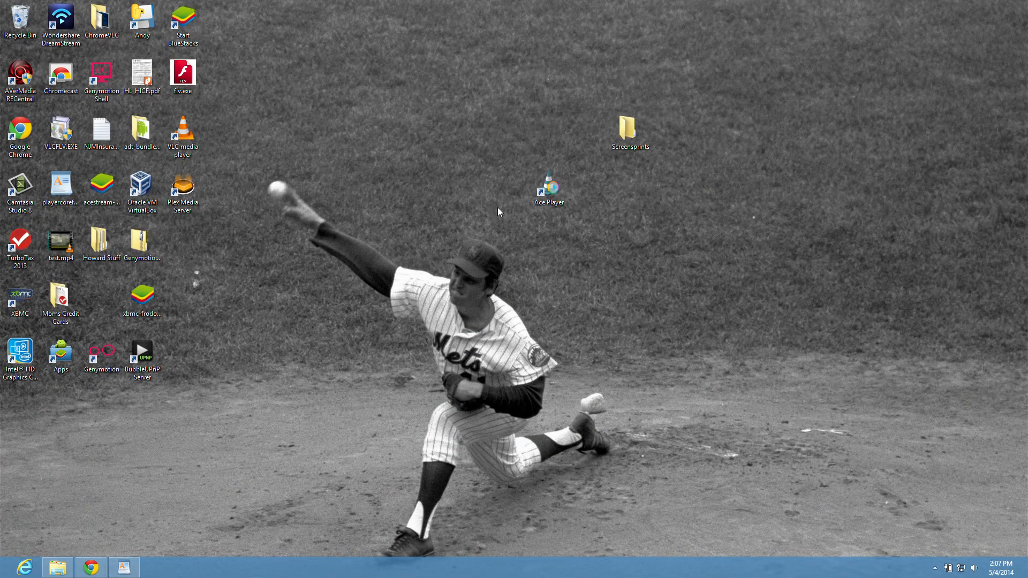
# Launch Ace Player from the desktop and open Tools > Preferences.
pyautogui.doubleClick(548, 185)
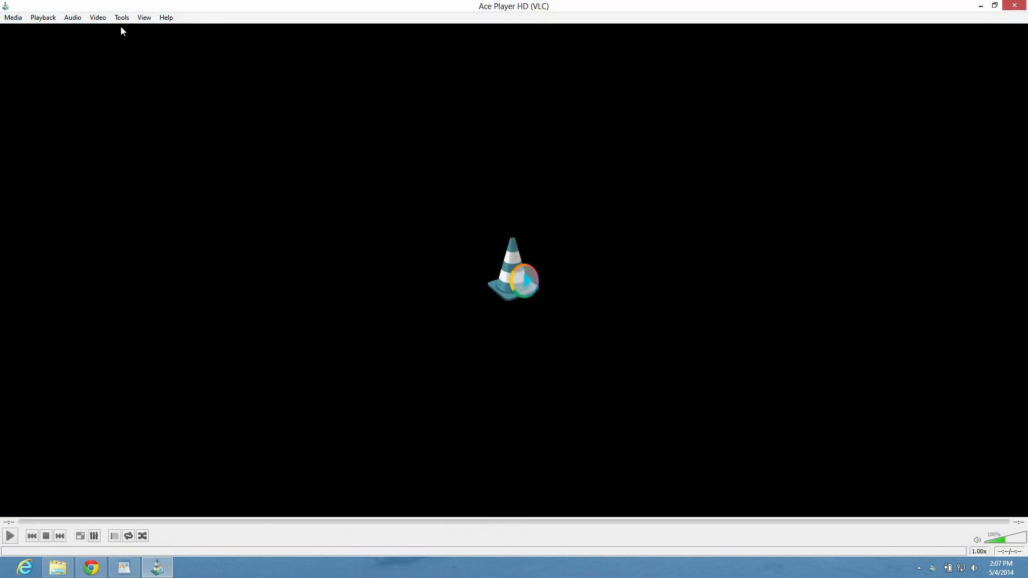
pyautogui.click(121, 17)
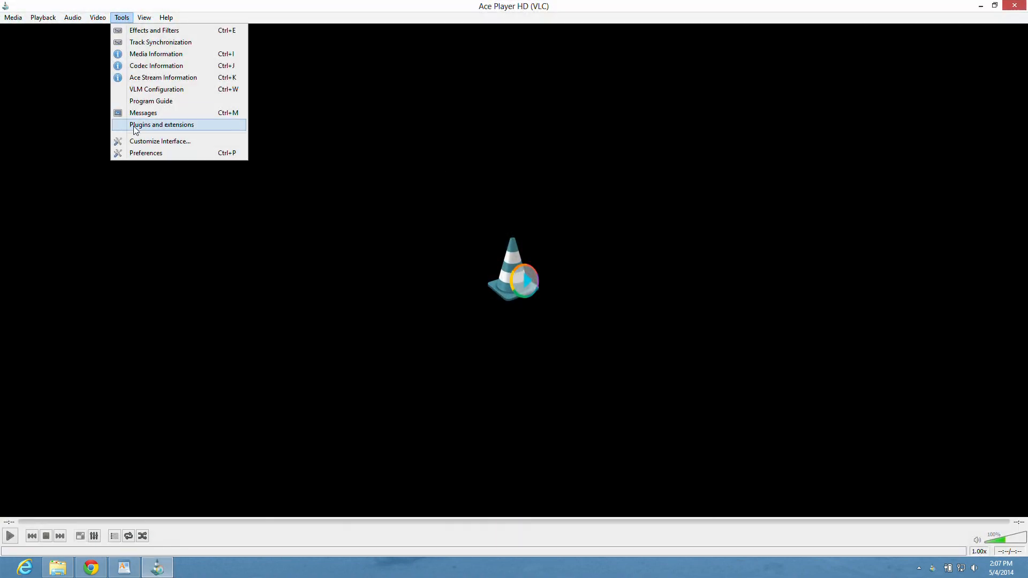
pyautogui.click(145, 153)
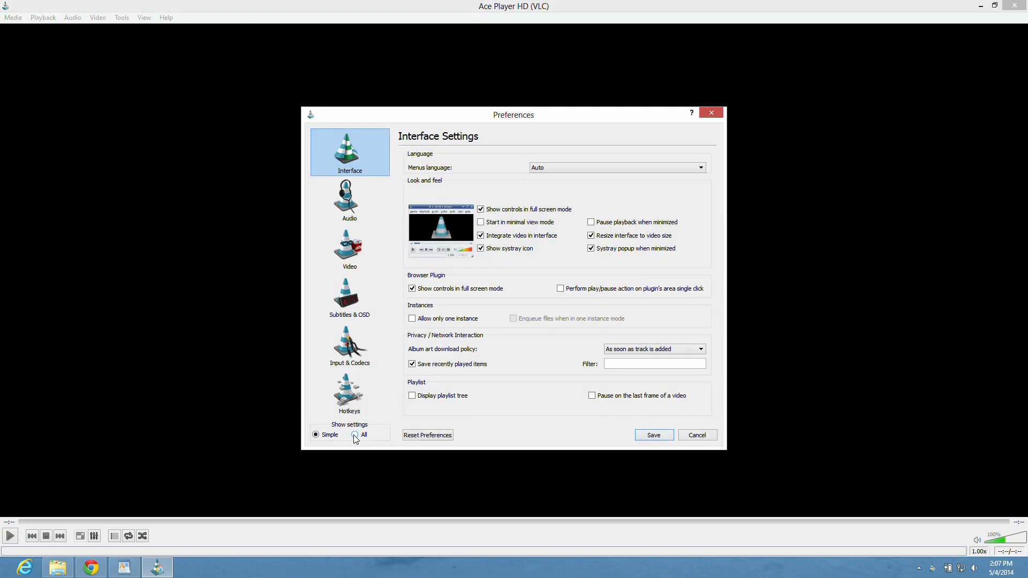
# Show all settings, enter the #duplicate HTTP chain on port 8902 in Stream output, and save.
pyautogui.click(355, 433)
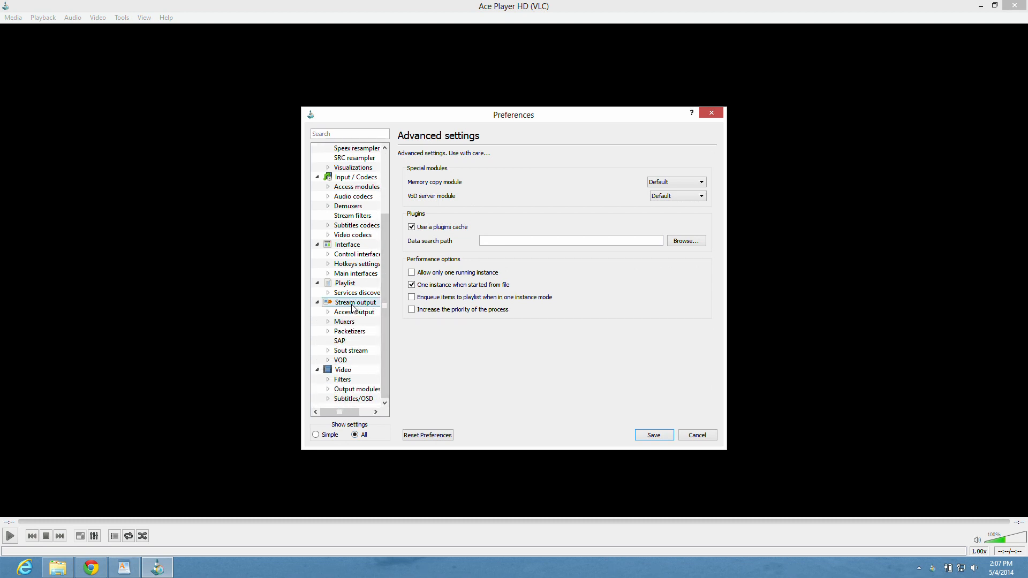
pyautogui.click(355, 302)
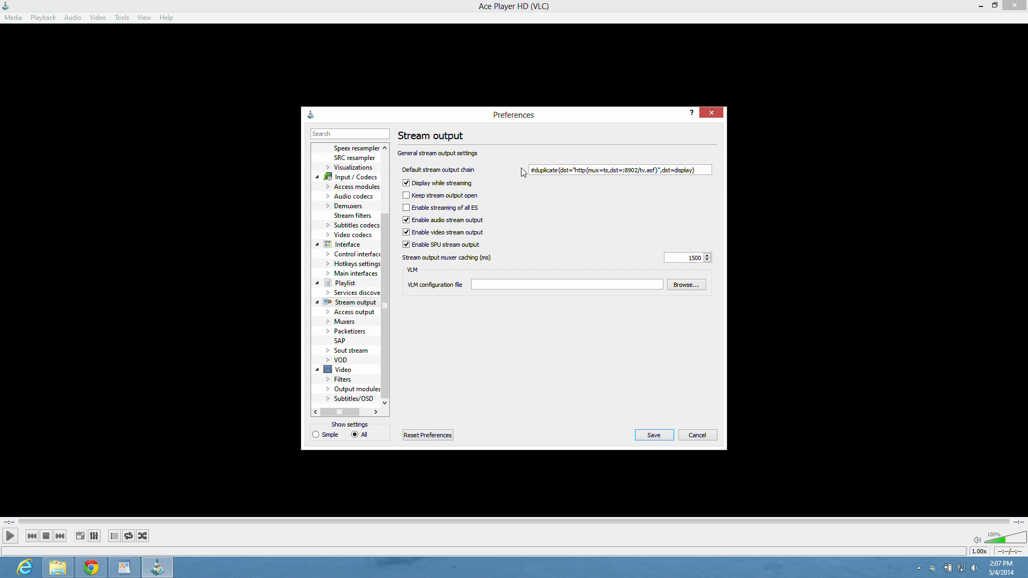
pyautogui.tripleClick(617, 170)
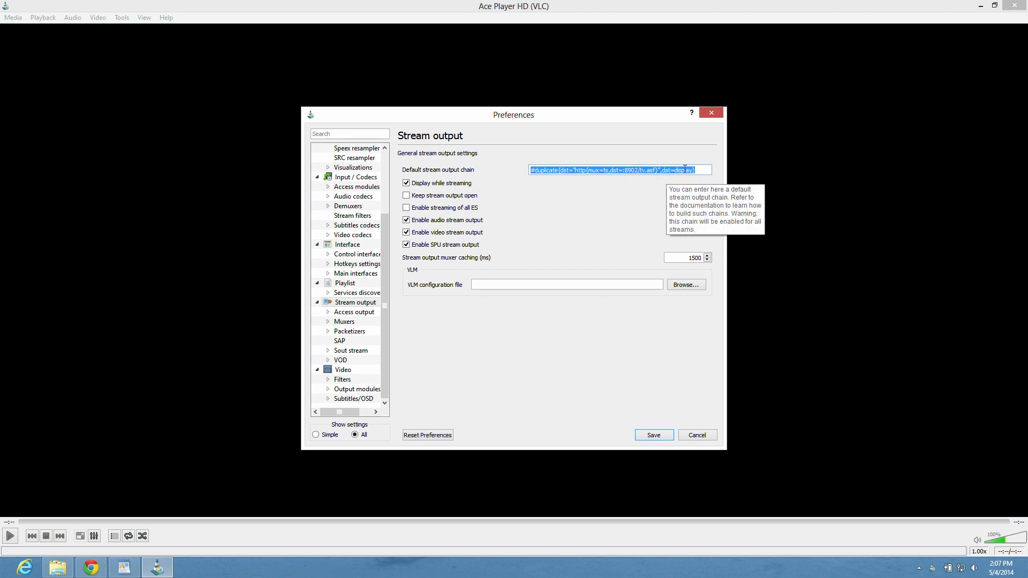
pyautogui.moveTo(653, 435)
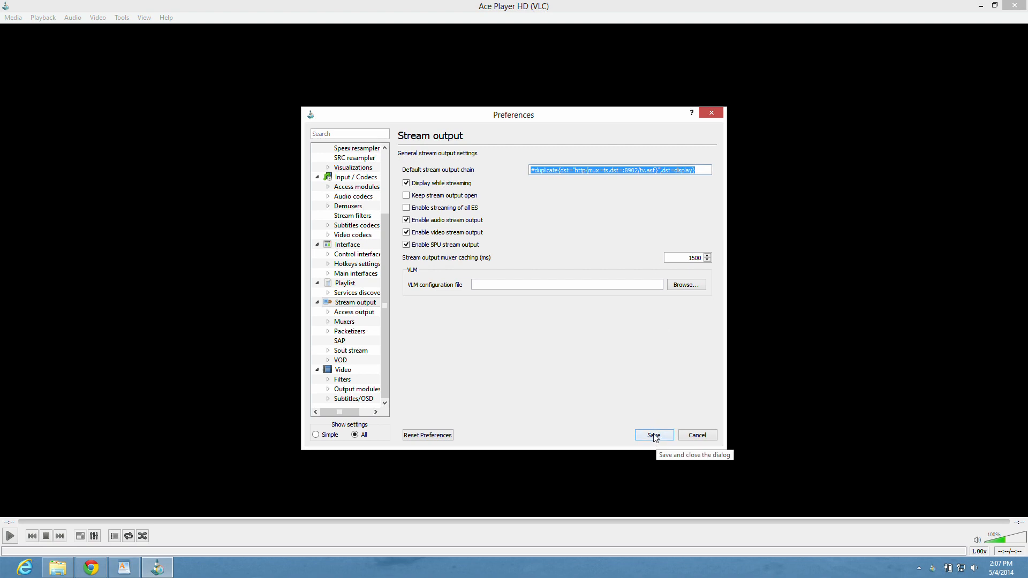
pyautogui.click(653, 435)
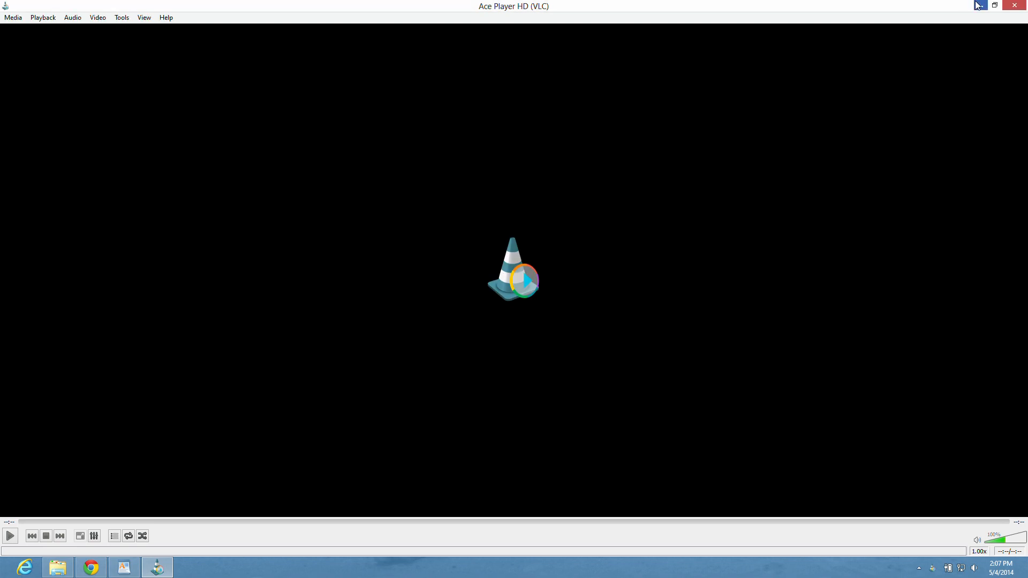
# Minimize the player and return to the Wiziwig.tv Live Sports schedule in Chrome.
pyautogui.click(994, 5)
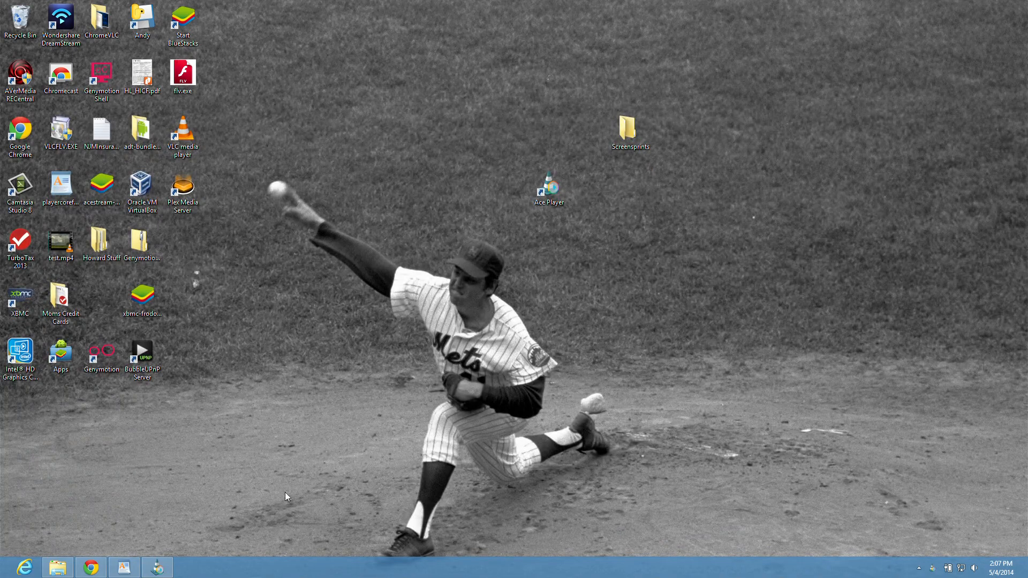
pyautogui.click(90, 566)
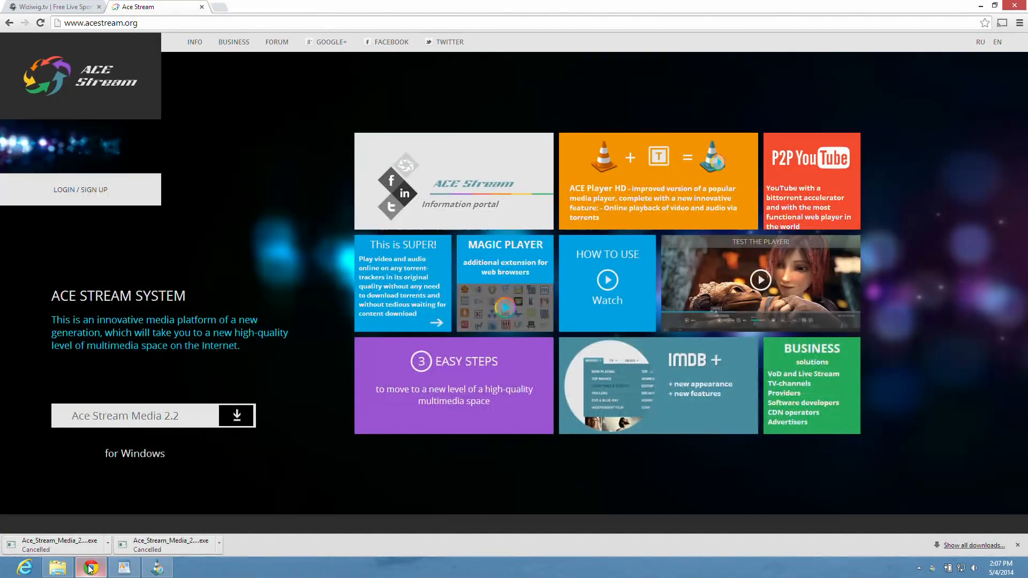
pyautogui.click(49, 6)
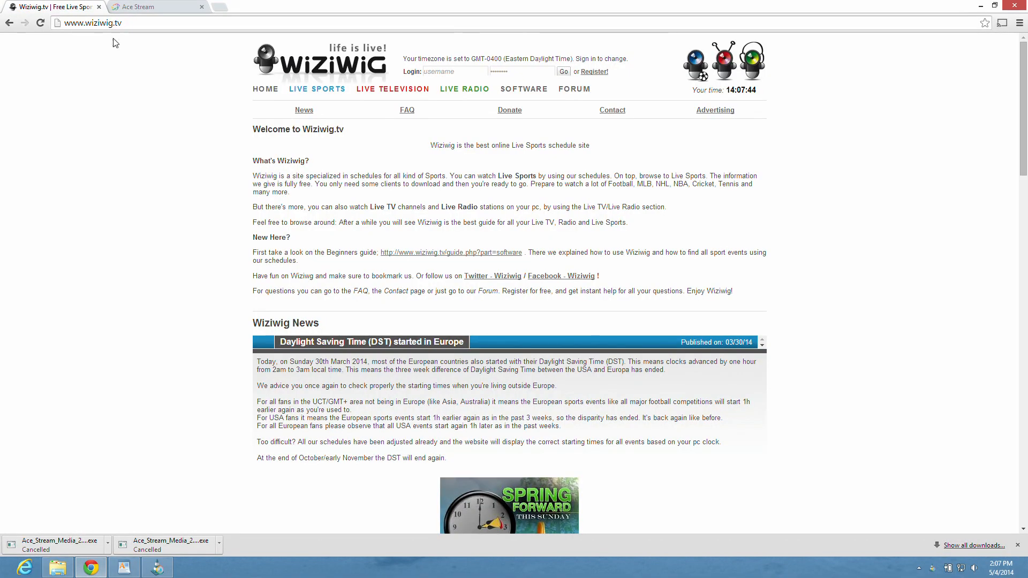
pyautogui.moveTo(317, 89)
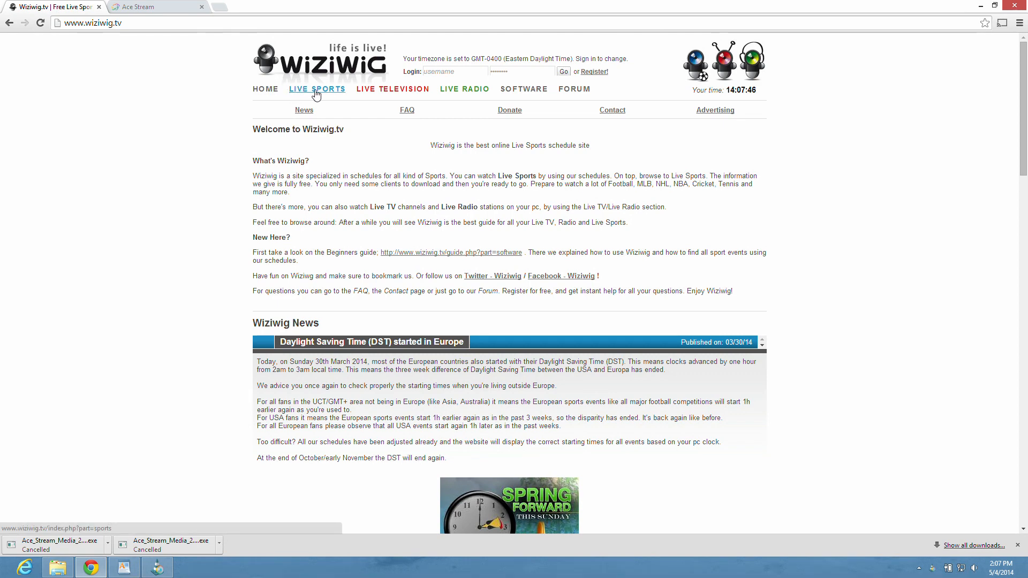
pyautogui.moveTo(317, 89)
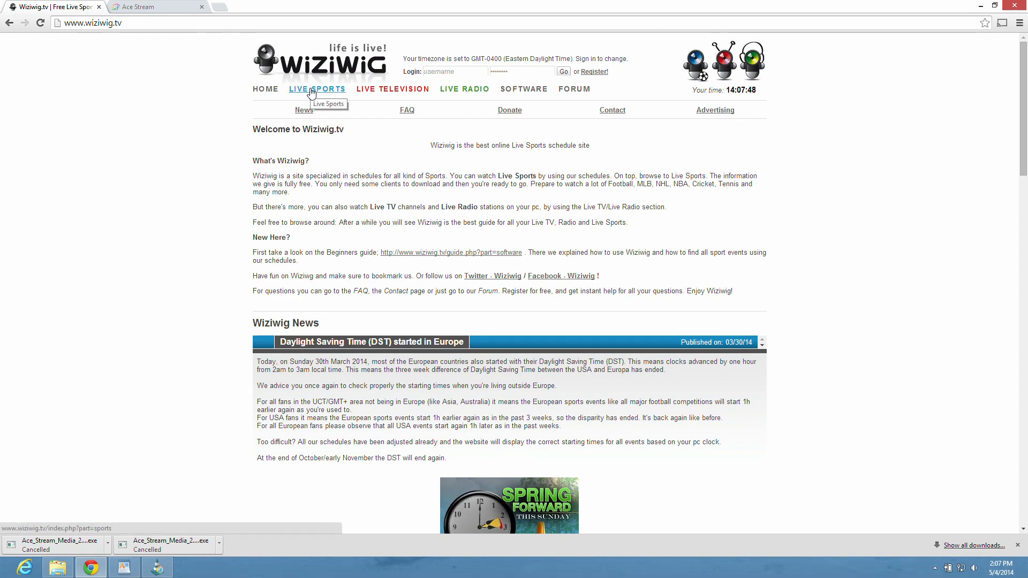
pyautogui.click(317, 89)
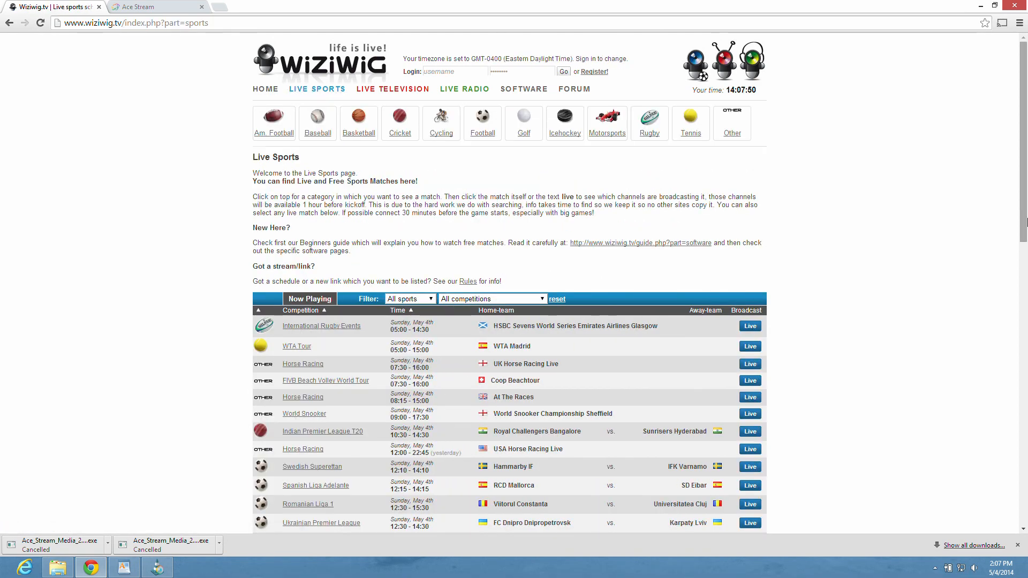
# Scroll down the schedule toward the Recreativo Huelva vs CD Numancia entry.
pyautogui.scroll(-3)
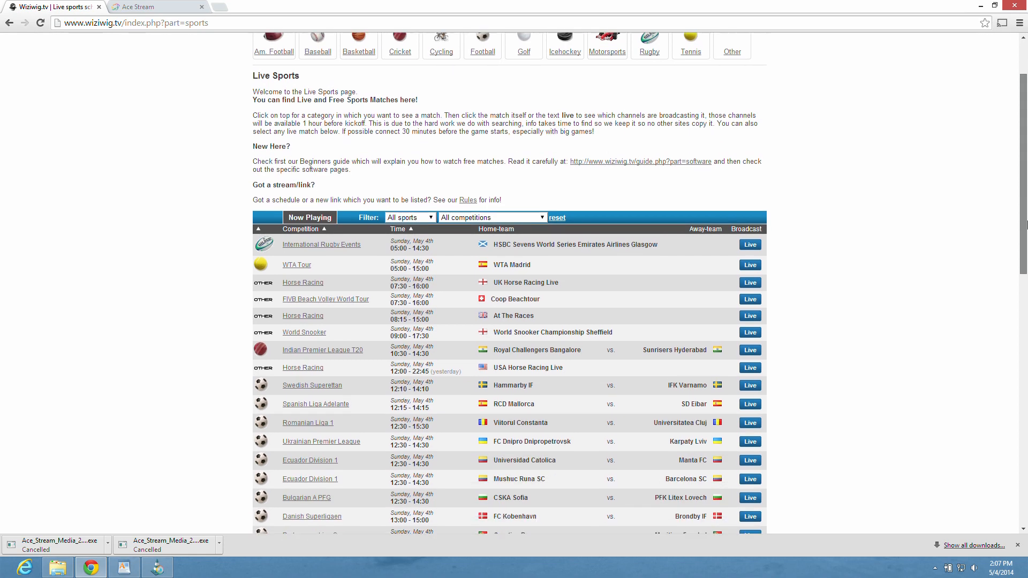
pyautogui.scroll(-3)
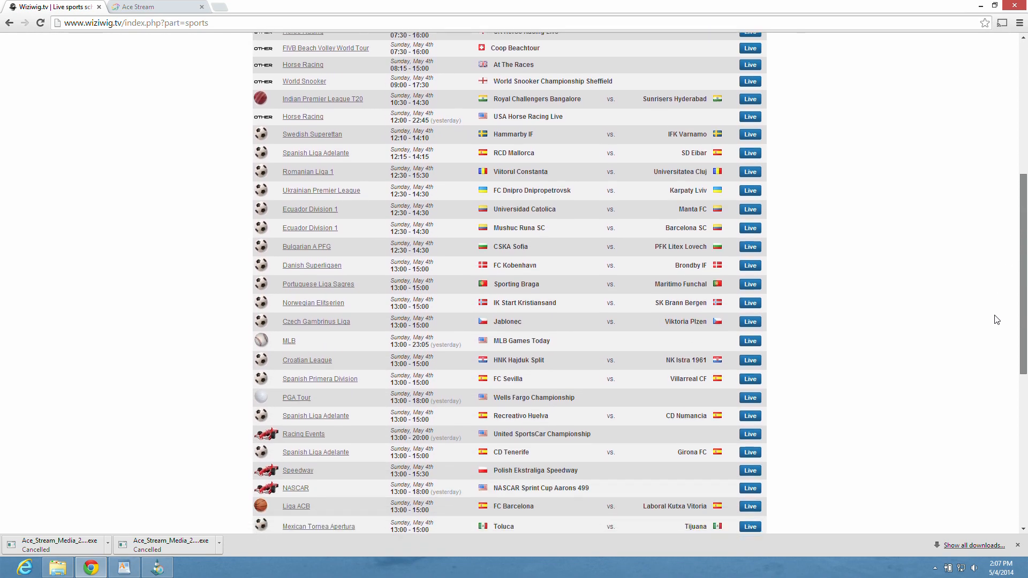
pyautogui.scroll(-3)
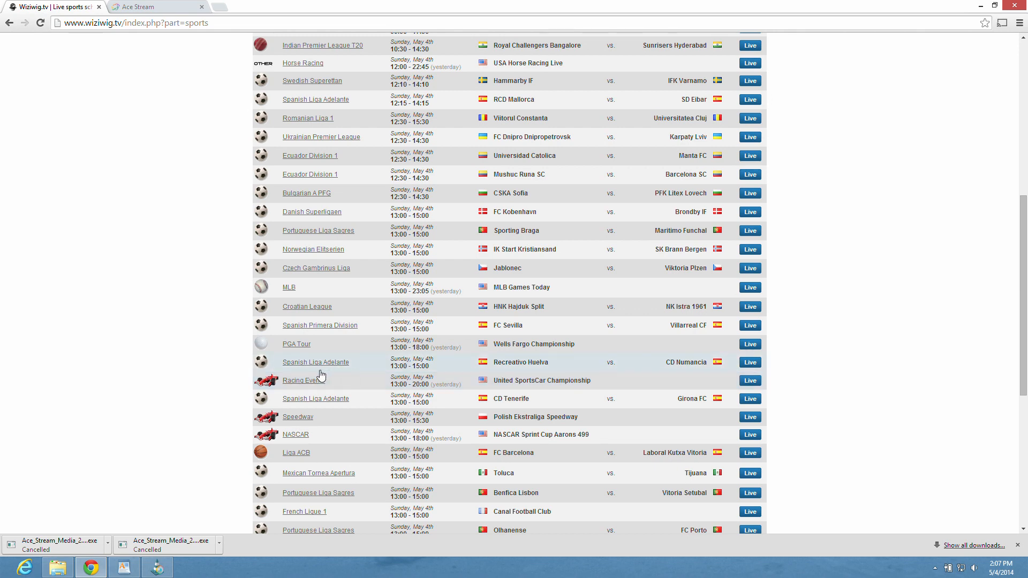
pyautogui.moveTo(698, 366)
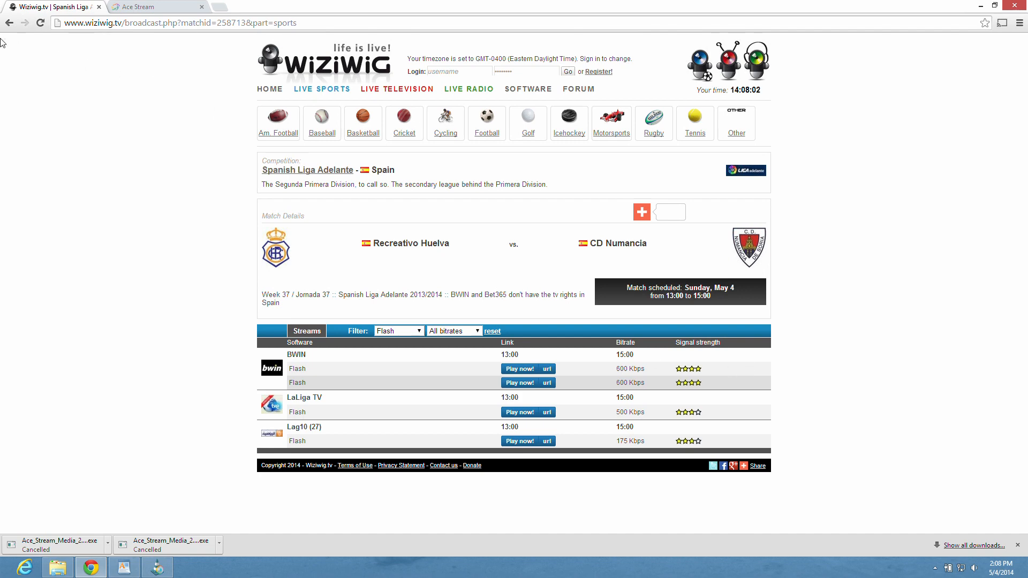
# Go back to the schedule and scroll to the RCD Mallorca vs SD Eibar match page.
pyautogui.click(9, 23)
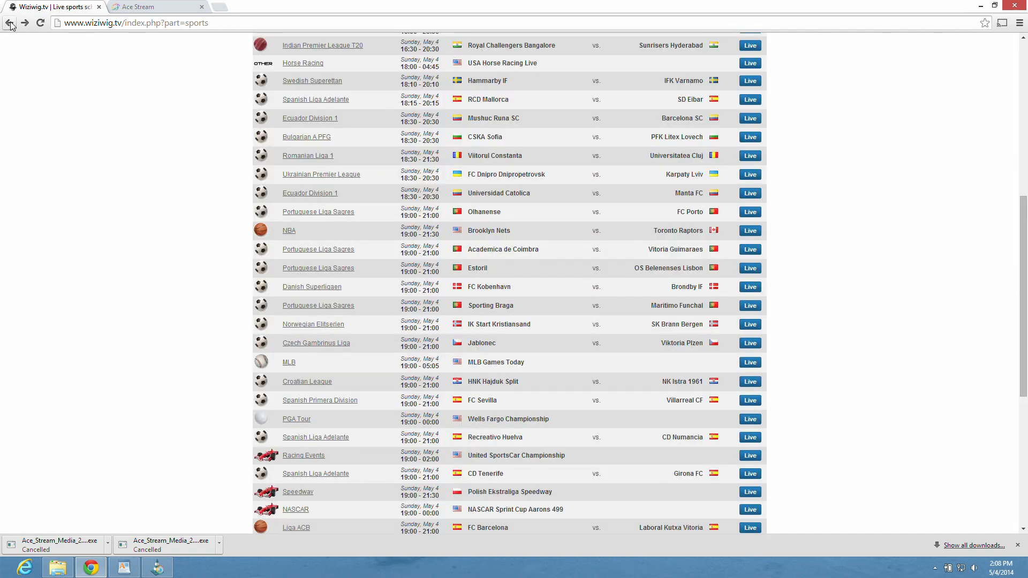
pyautogui.click(10, 22)
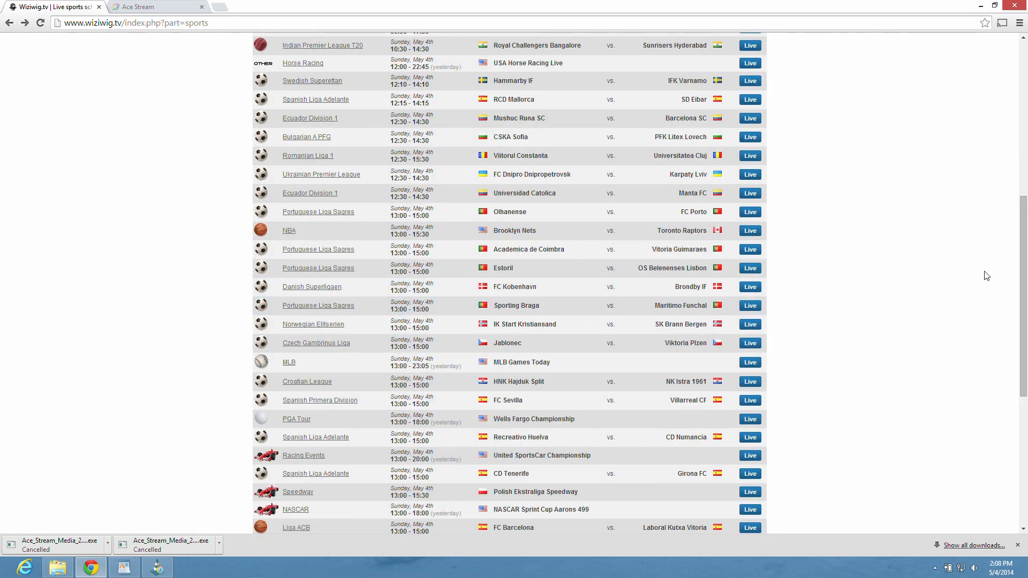
pyautogui.scroll(-3)
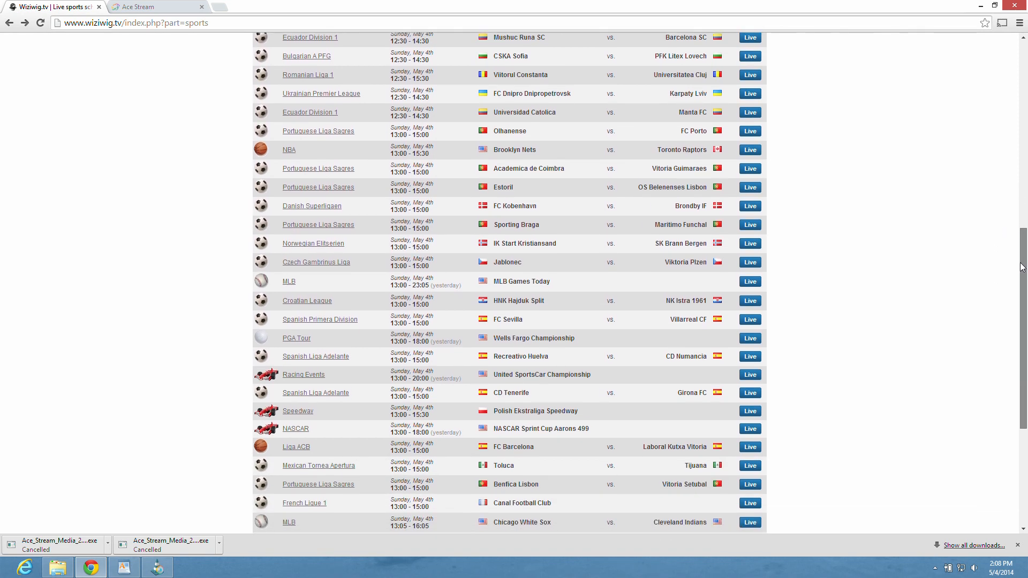
pyautogui.scroll(-3)
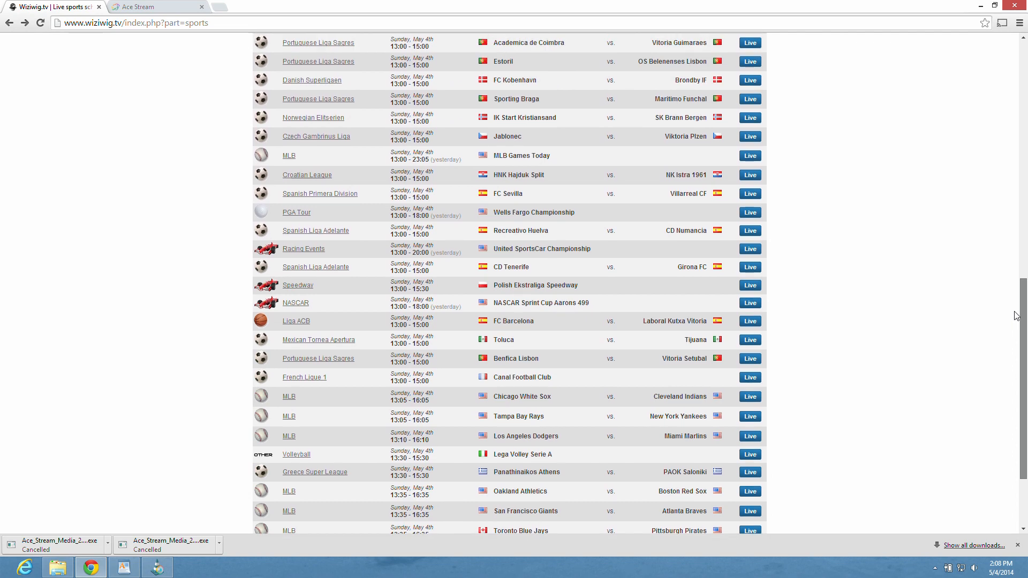
pyautogui.scroll(3)
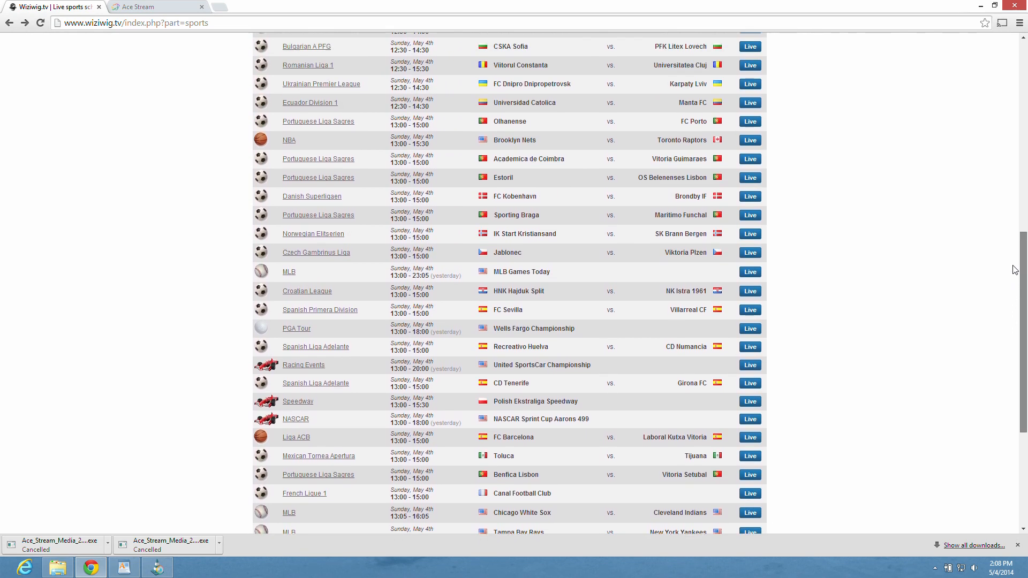
pyautogui.scroll(3)
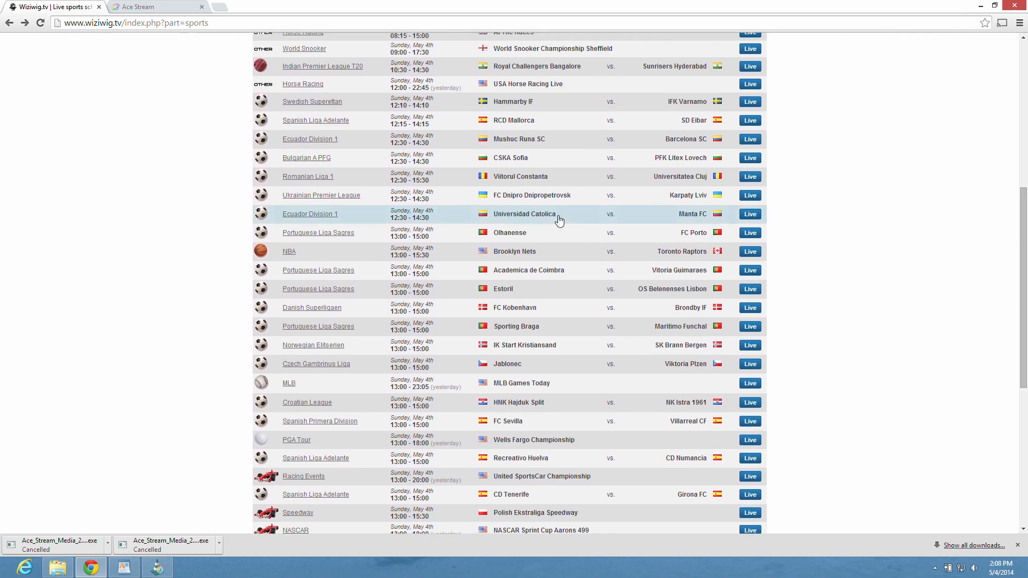
pyautogui.moveTo(707, 119)
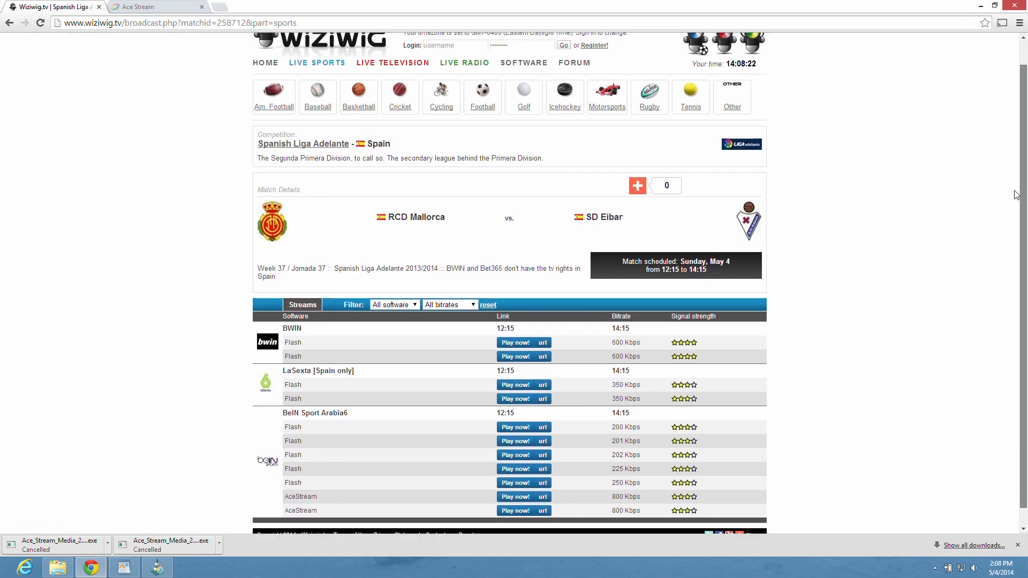
pyautogui.scroll(-3)
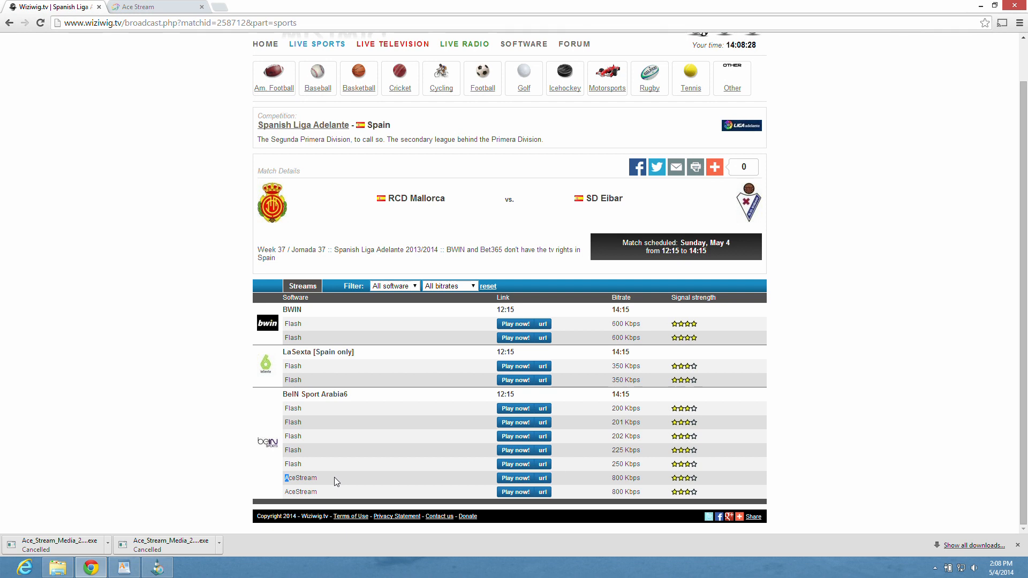
pyautogui.moveTo(515, 478)
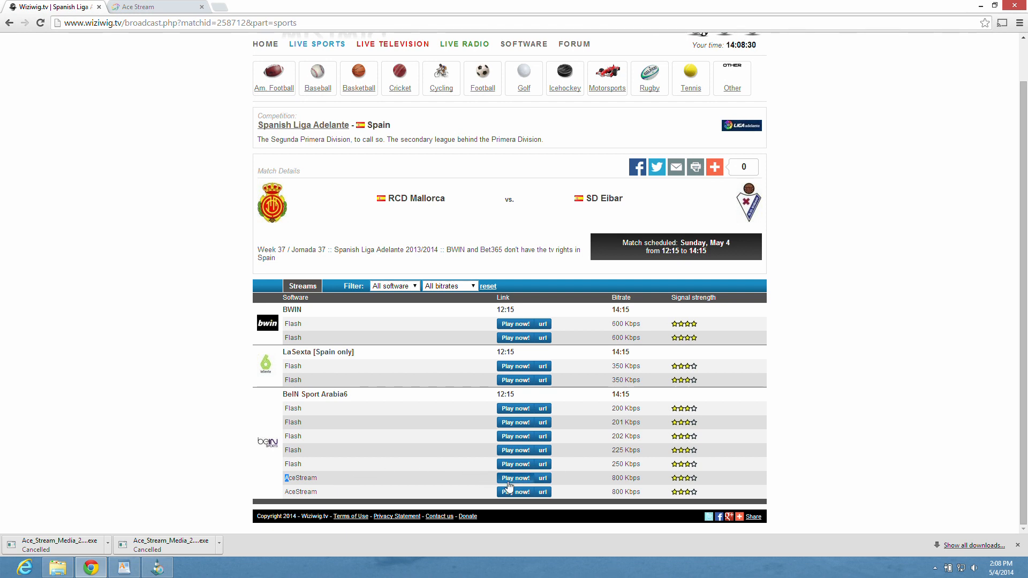
# Play an AceStream row via Ace Player, stop the buffering stream, and minimize the player.
pyautogui.click(515, 477)
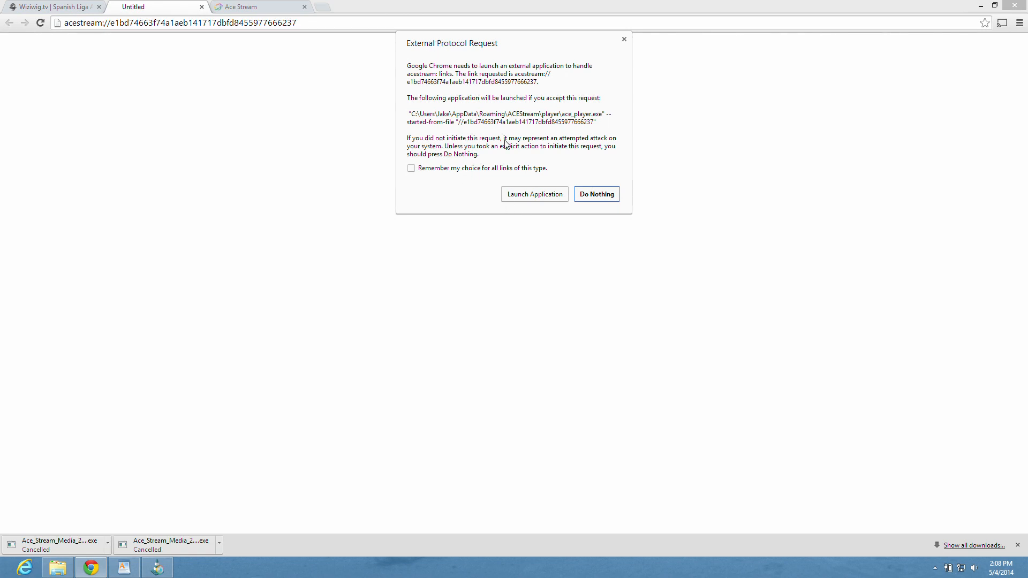
pyautogui.click(533, 194)
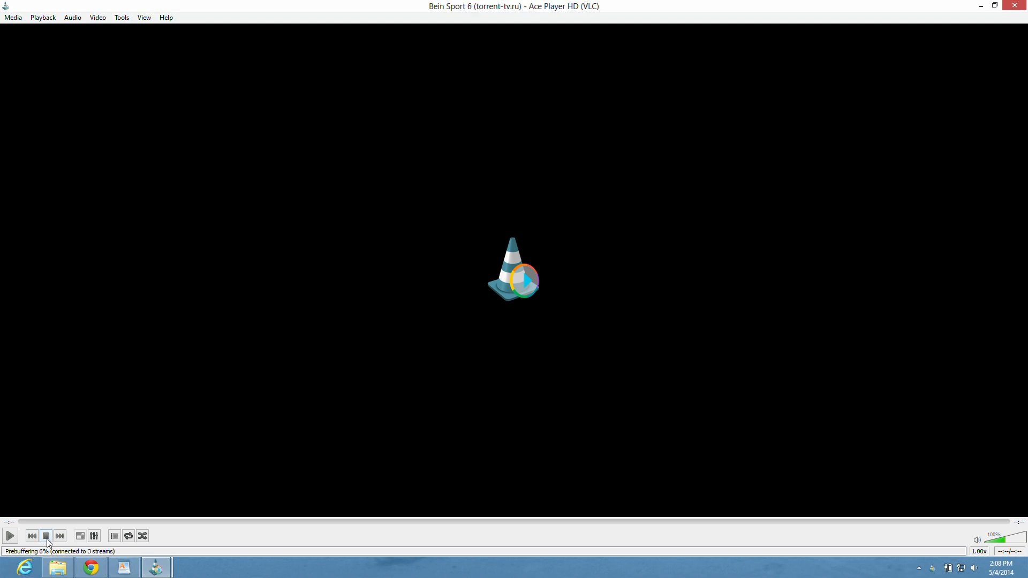
pyautogui.click(45, 535)
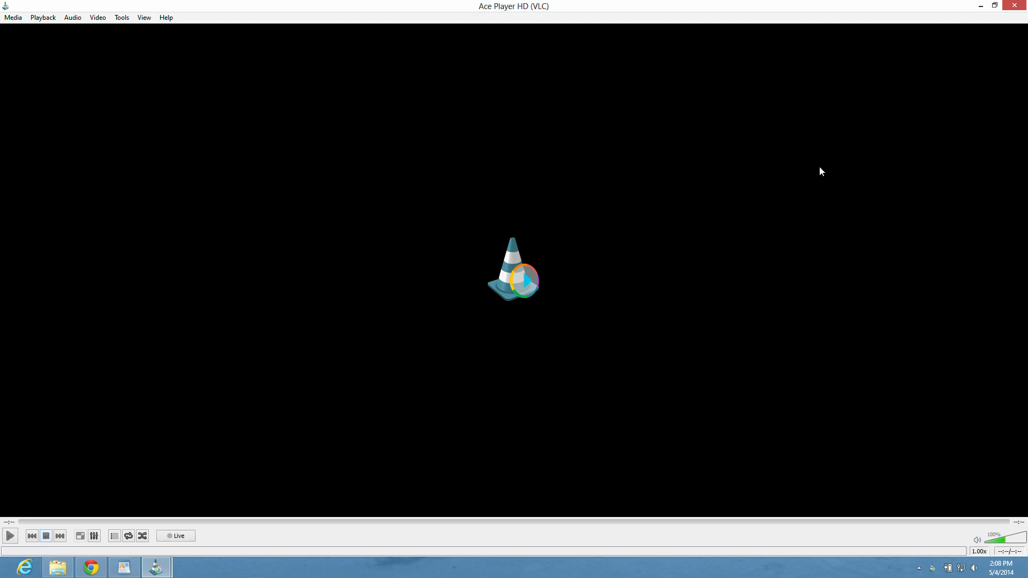
pyautogui.moveTo(979, 5)
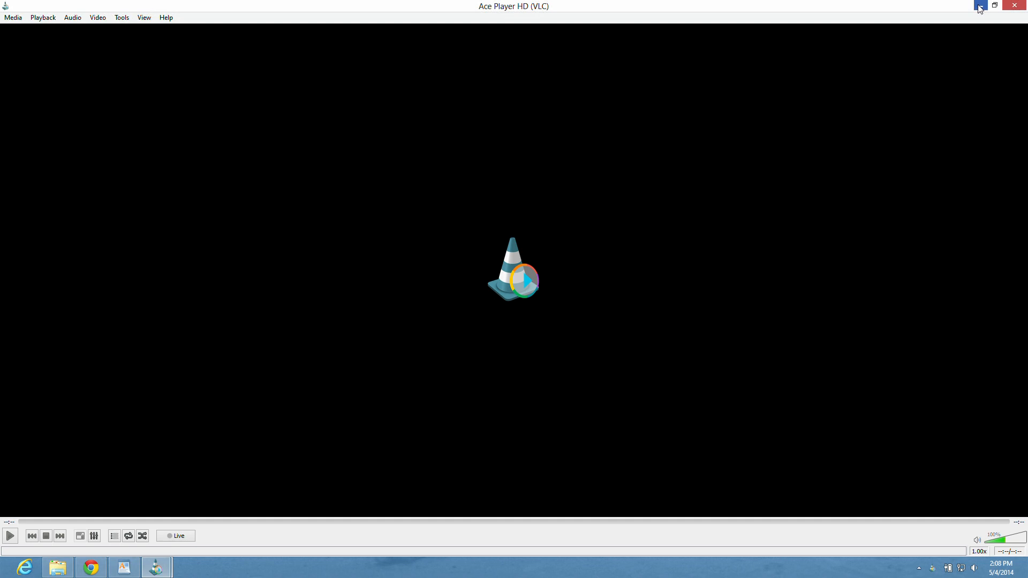
pyautogui.click(980, 7)
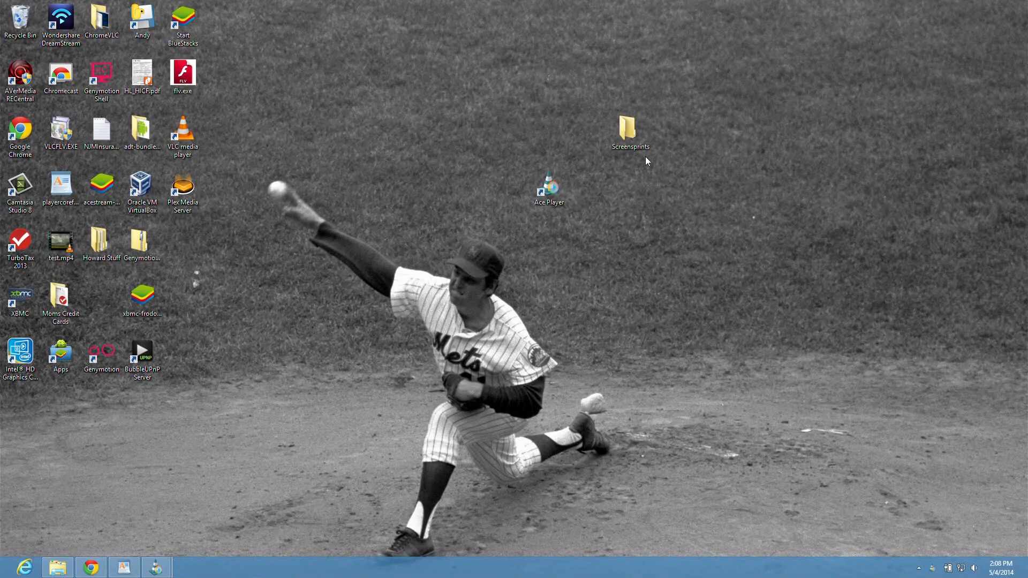
# Open the Screensprints folder and view Android screenshots 4.png and 5.png.
pyautogui.doubleClick(629, 126)
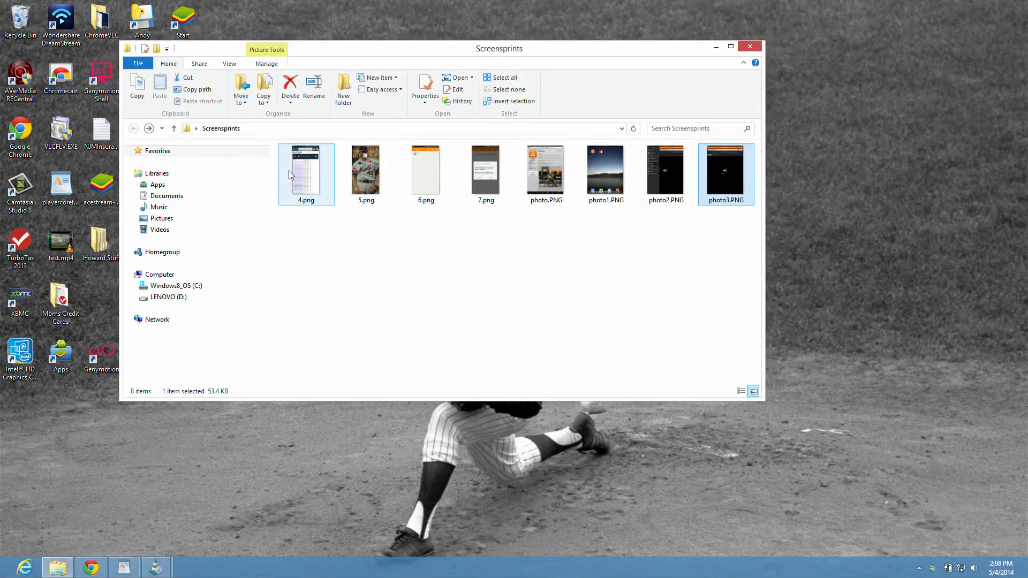
pyautogui.doubleClick(305, 169)
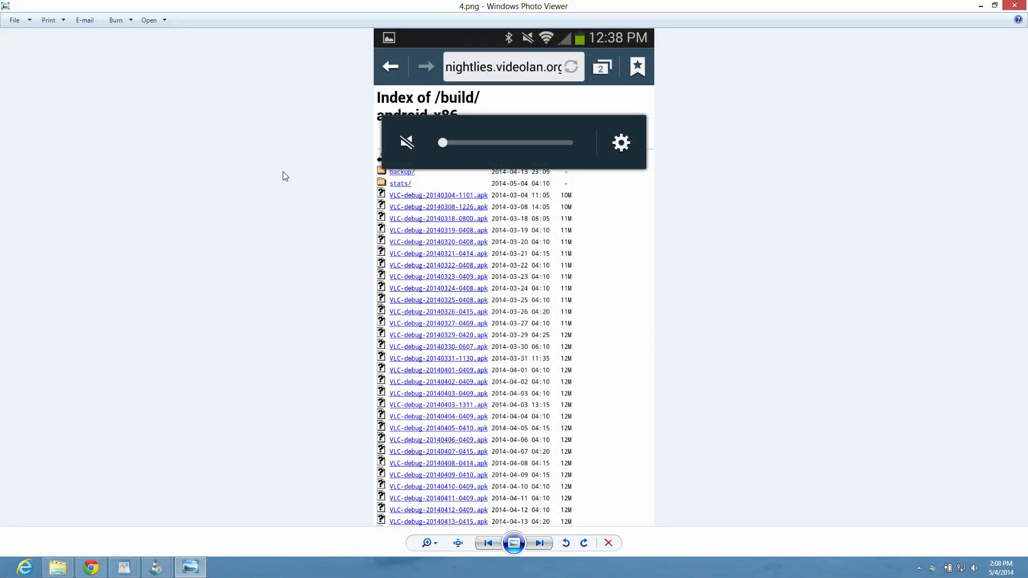
pyautogui.moveTo(464, 118)
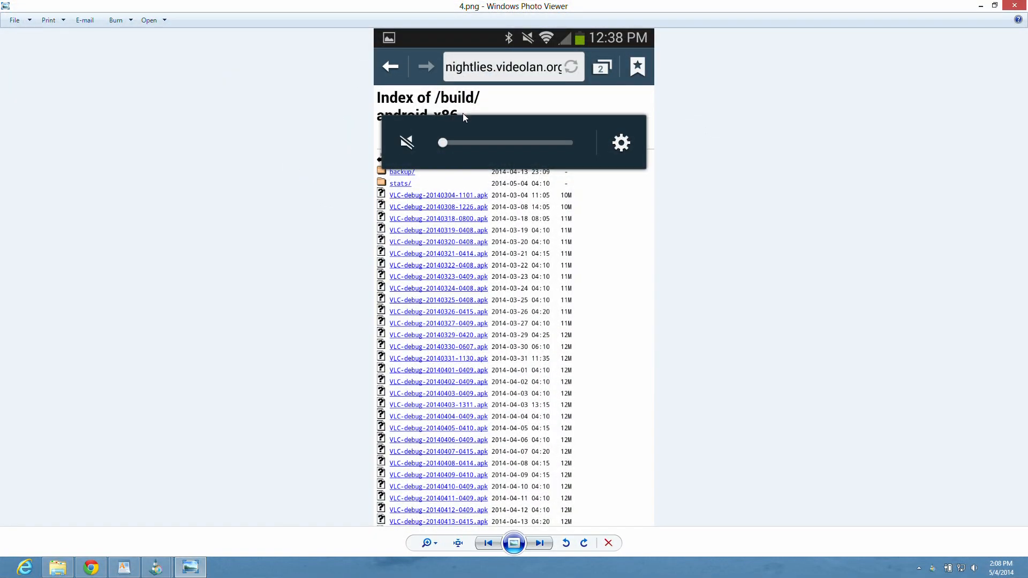
pyautogui.moveTo(772, 200)
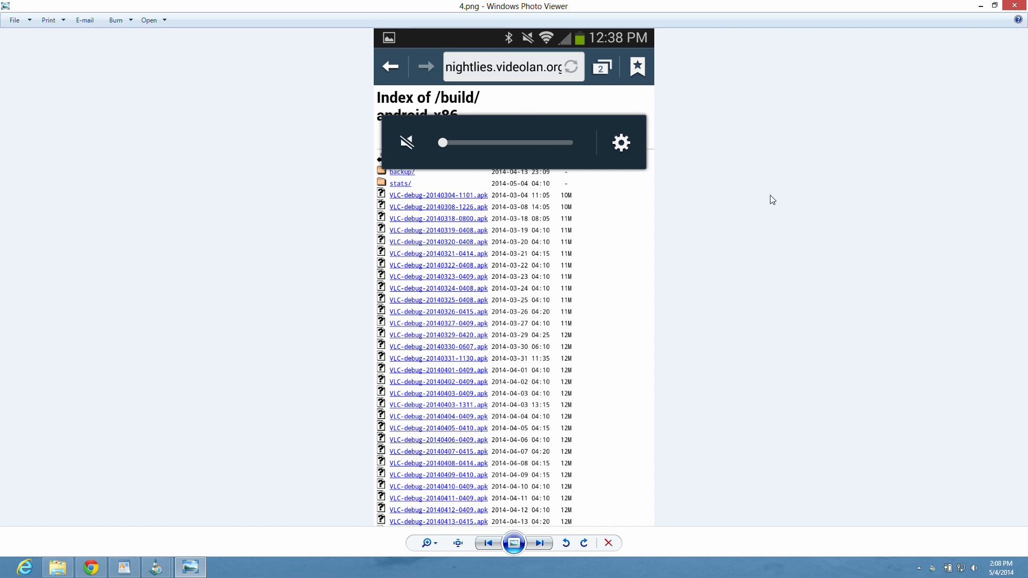
pyautogui.moveTo(641, 168)
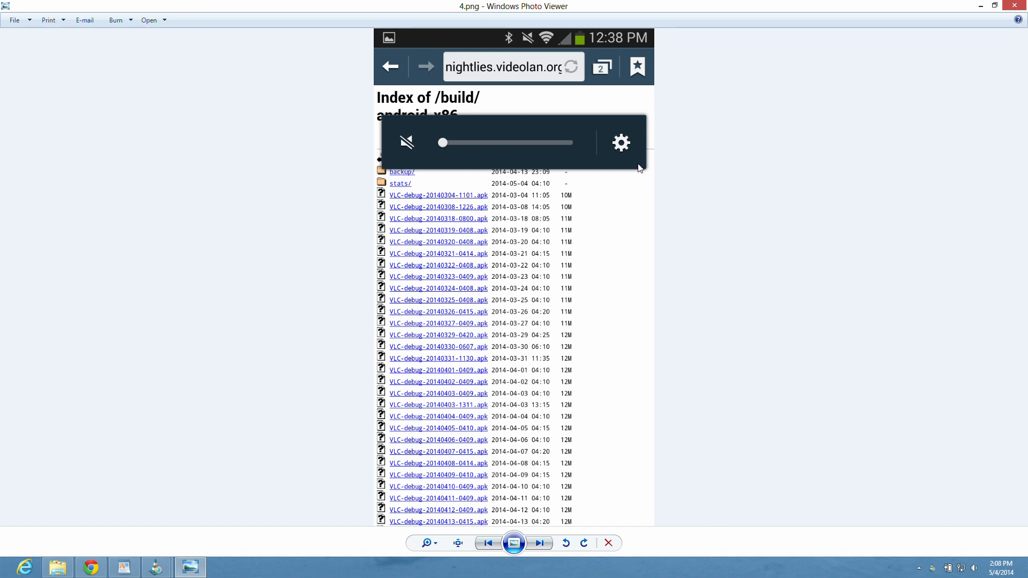
pyautogui.moveTo(775, 223)
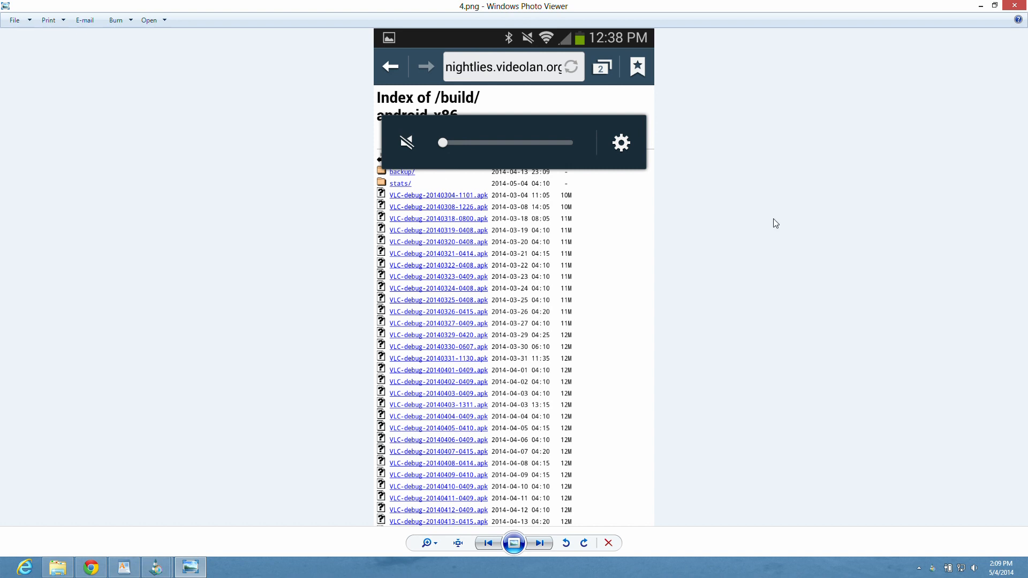
pyautogui.moveTo(501, 526)
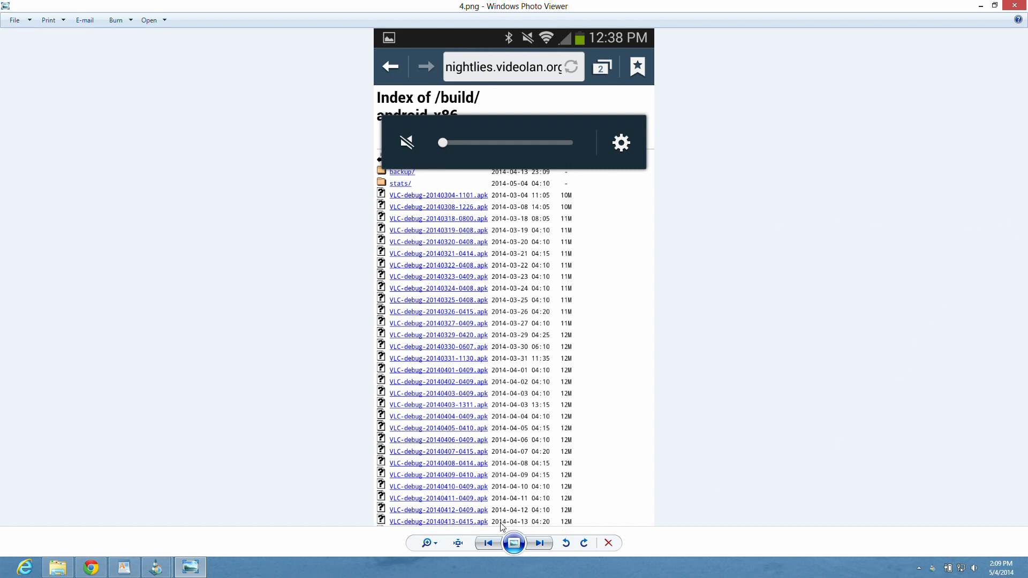
pyautogui.moveTo(452, 527)
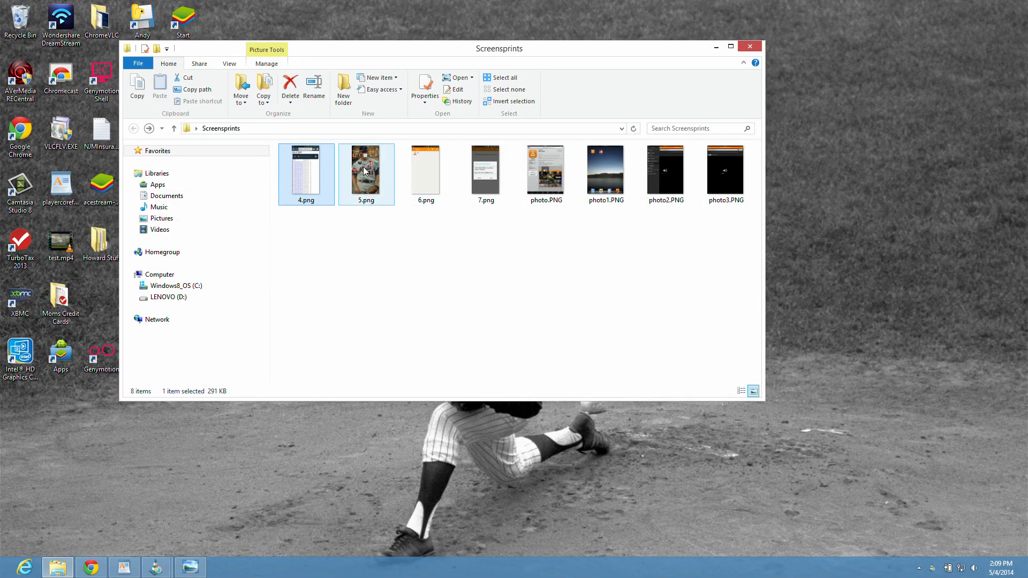
pyautogui.doubleClick(367, 170)
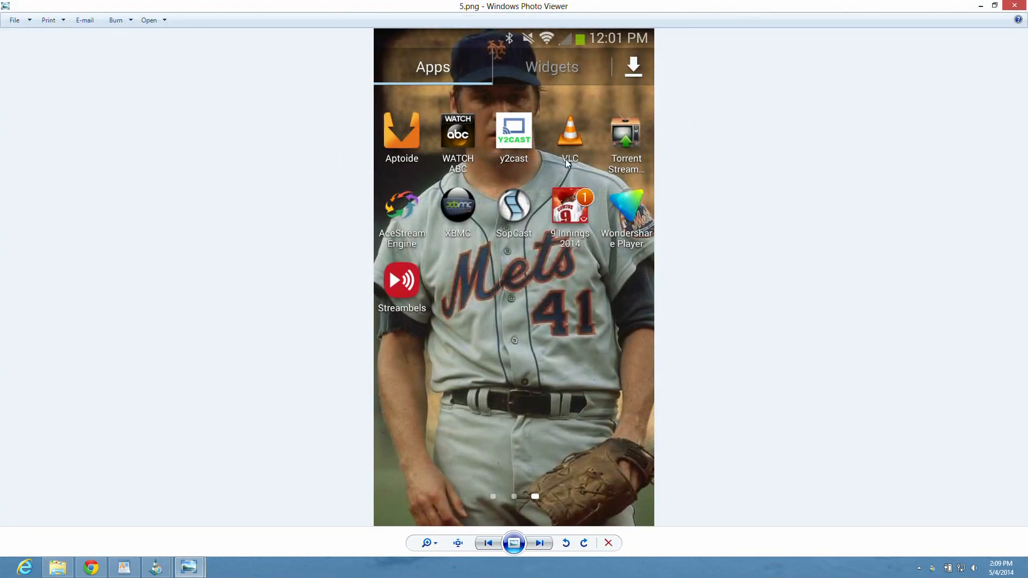
pyautogui.moveTo(567, 147)
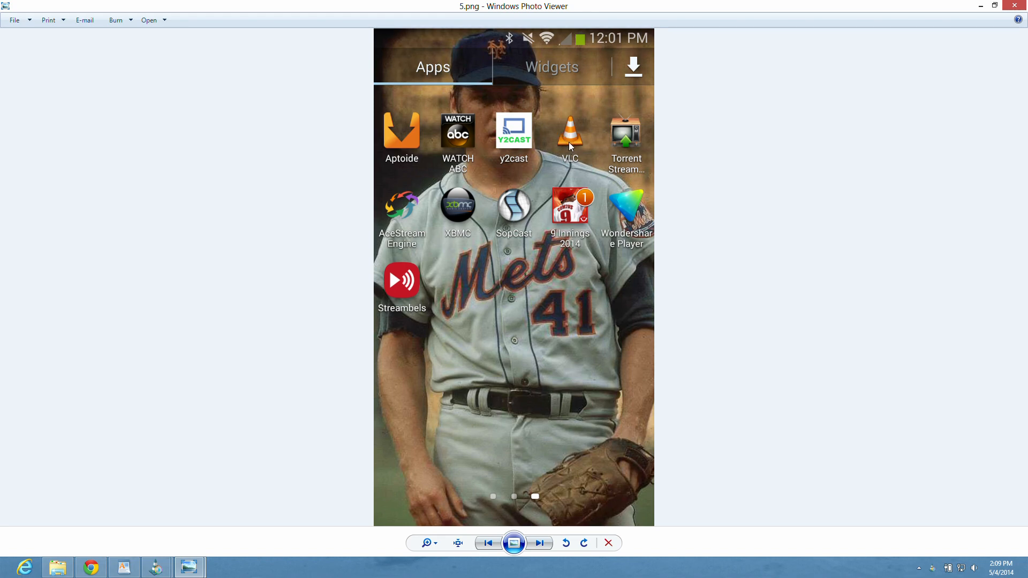
pyautogui.moveTo(824, 60)
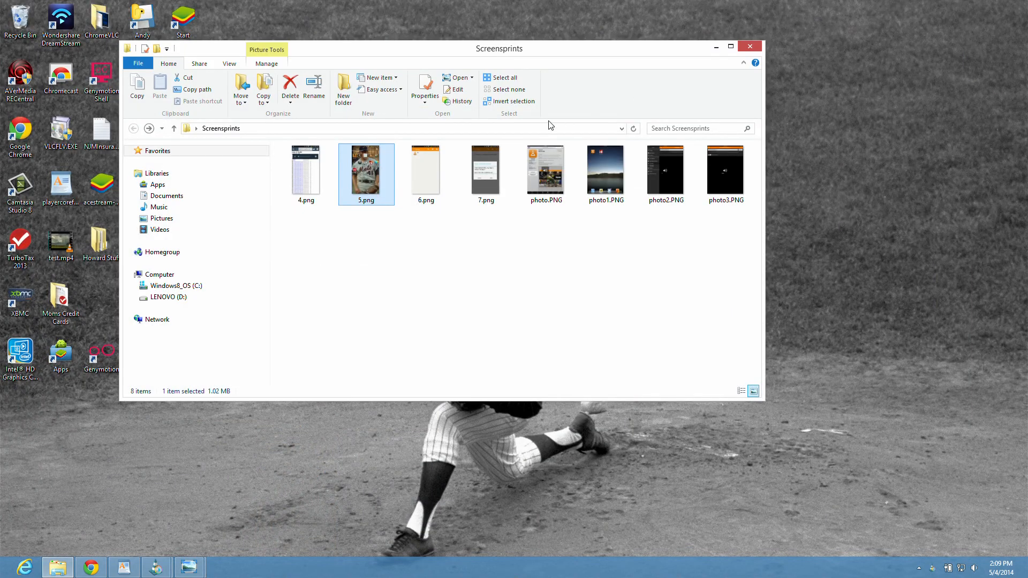
pyautogui.doubleClick(425, 168)
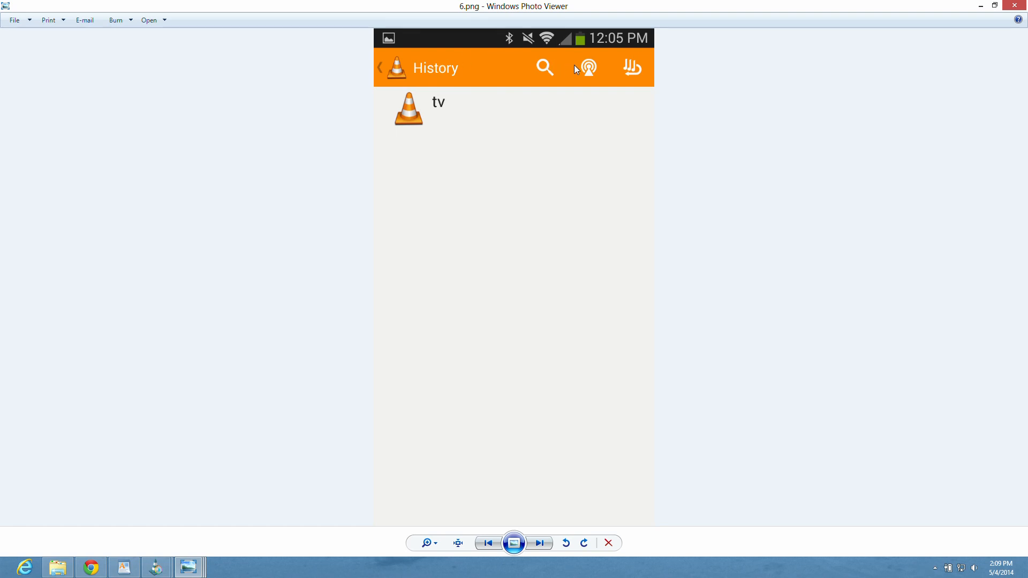
pyautogui.moveTo(590, 74)
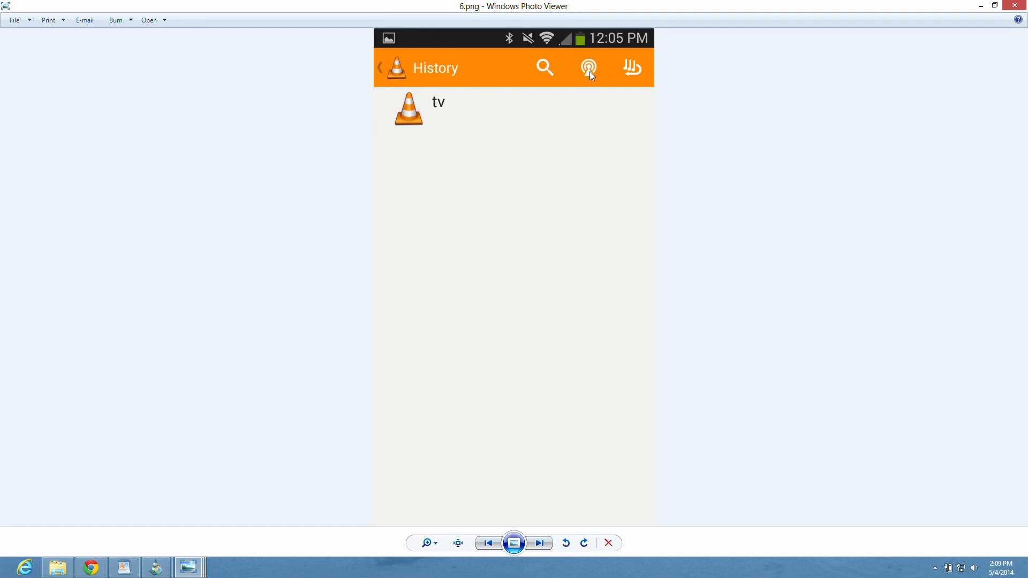
pyautogui.moveTo(853, 46)
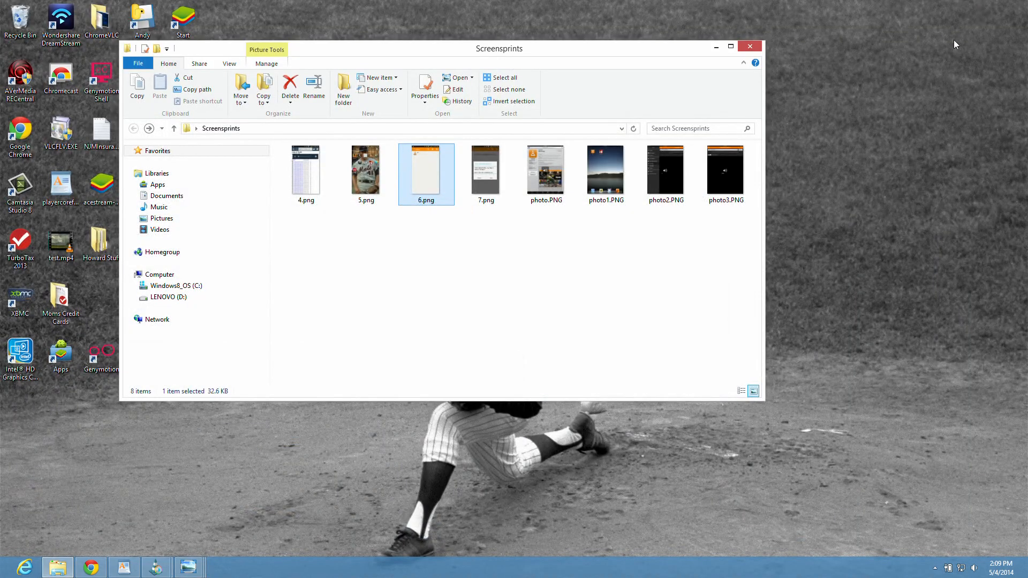
pyautogui.doubleClick(484, 169)
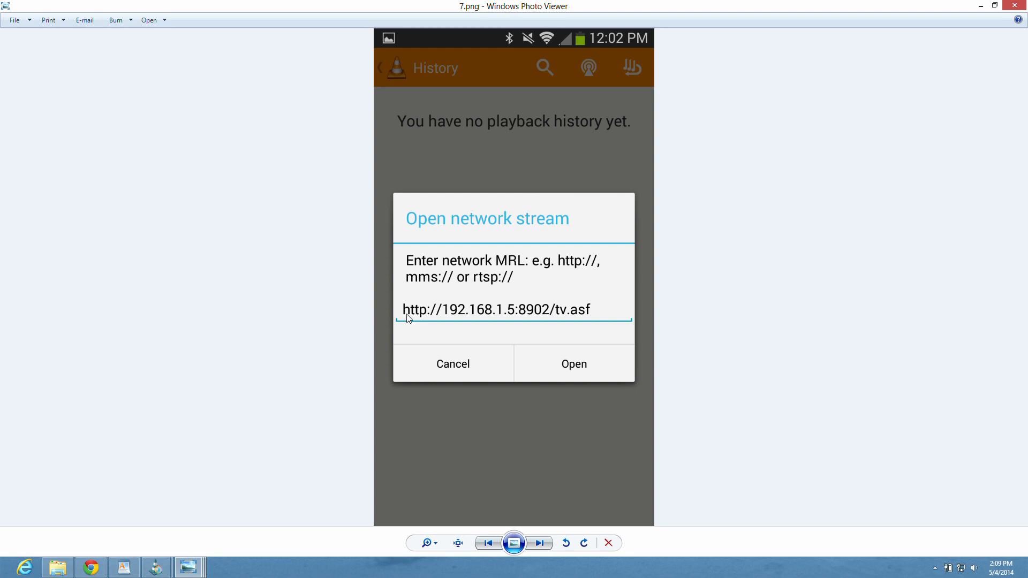
pyautogui.moveTo(472, 318)
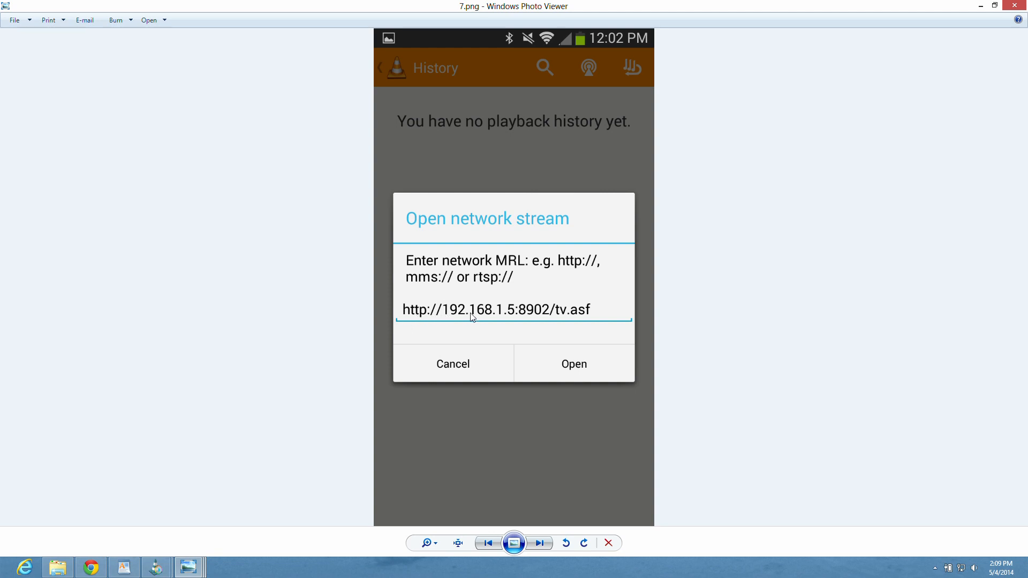
pyautogui.moveTo(532, 319)
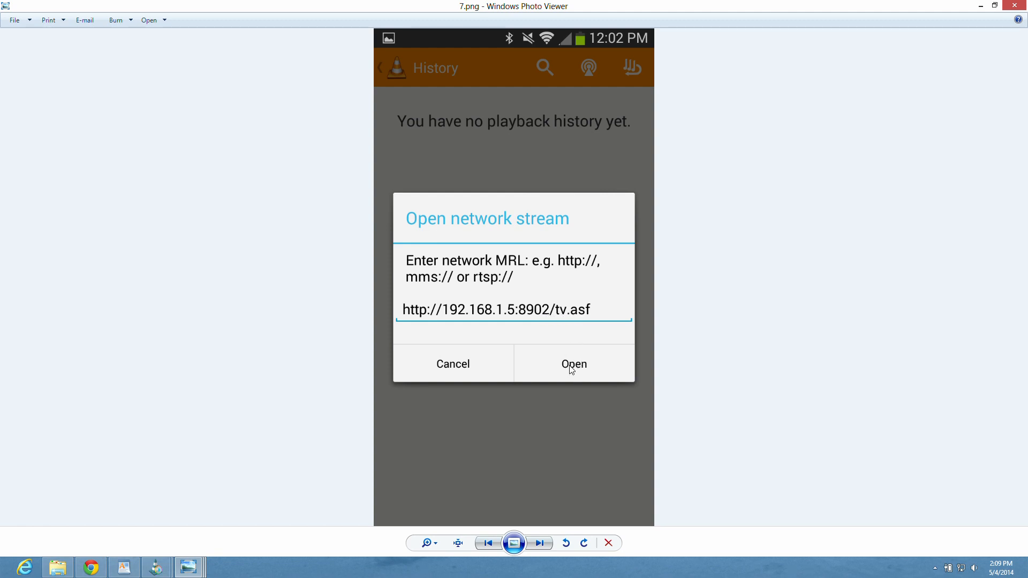
pyautogui.moveTo(828, 80)
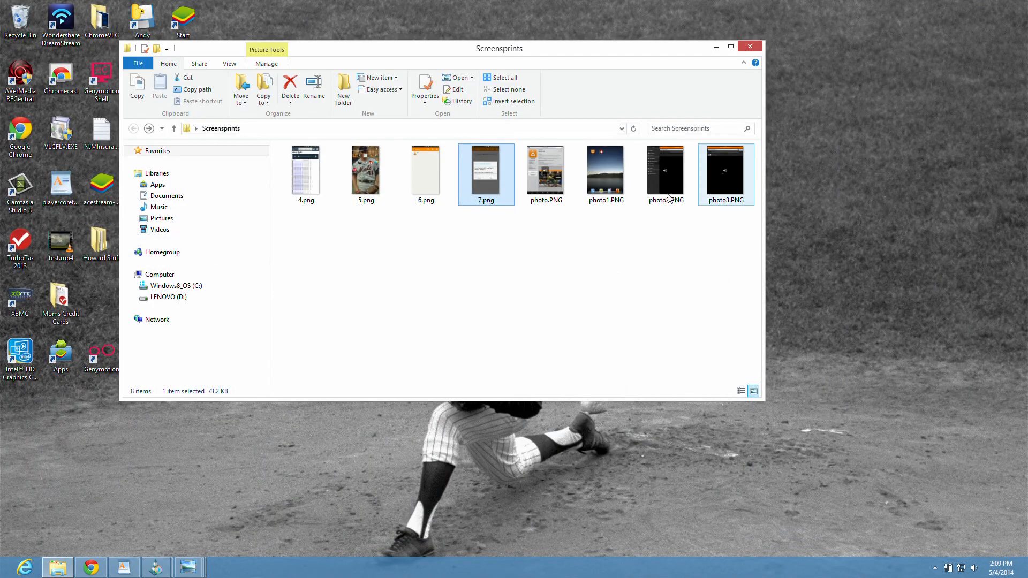
# View the VLC for iOS store page screenshot, then the iPad home screen screenshot.
pyautogui.doubleClick(545, 169)
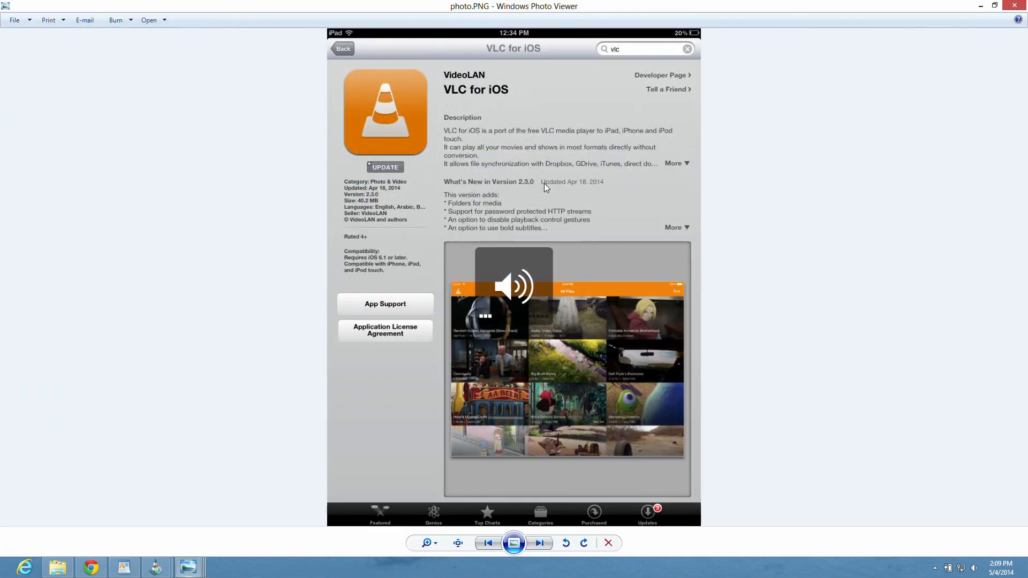
pyautogui.moveTo(471, 82)
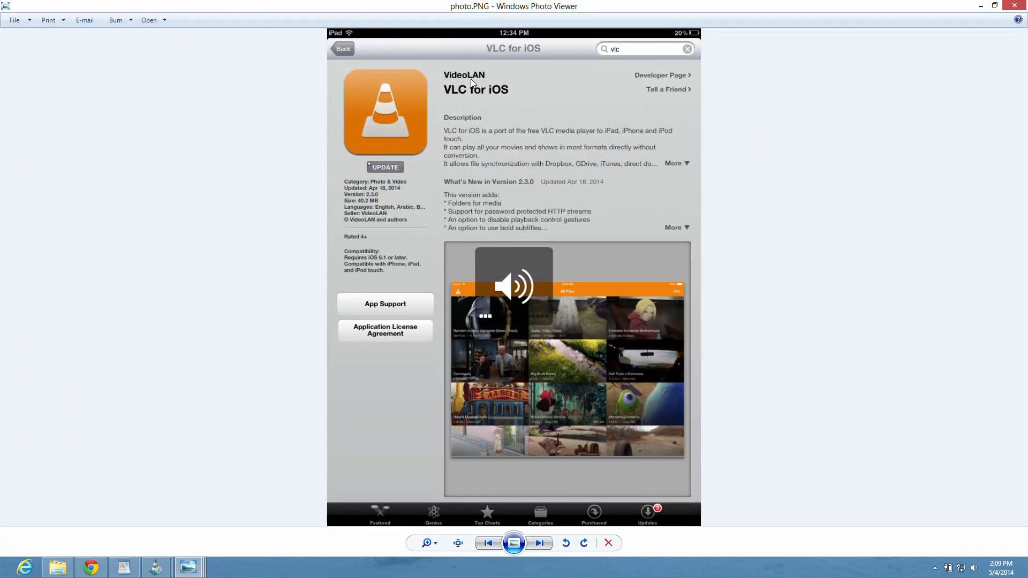
pyautogui.moveTo(496, 95)
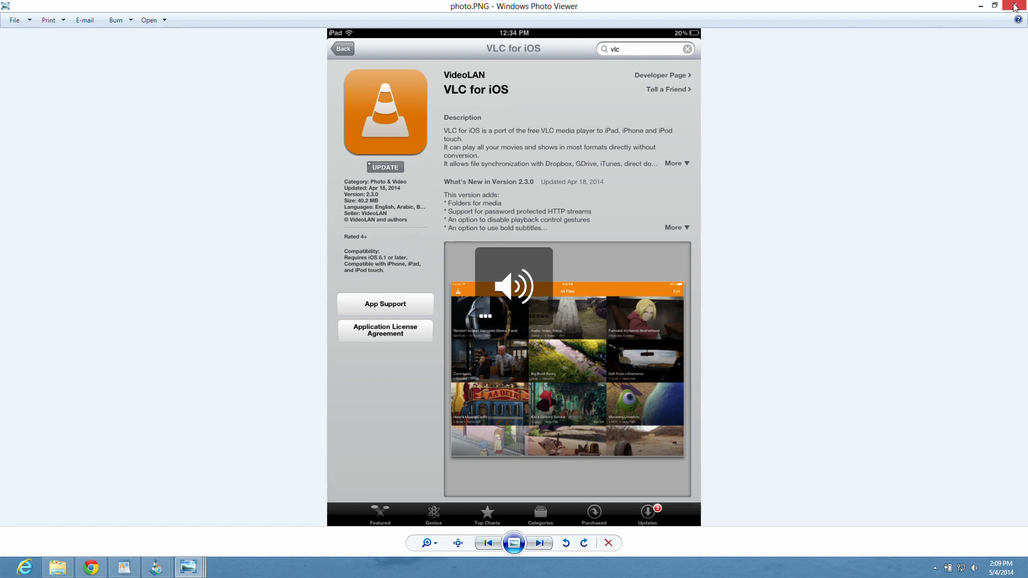
pyautogui.click(1014, 6)
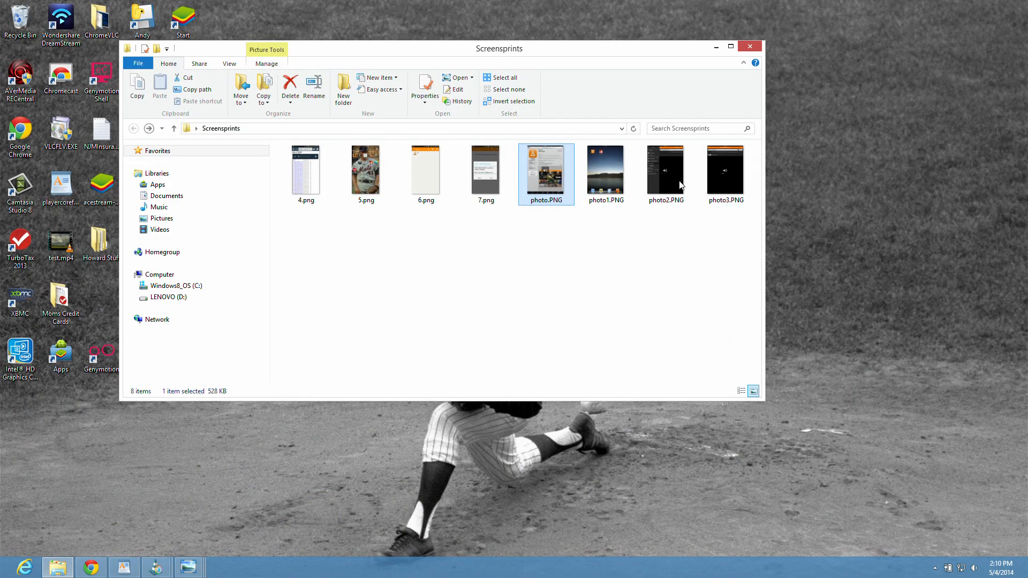
pyautogui.doubleClick(604, 168)
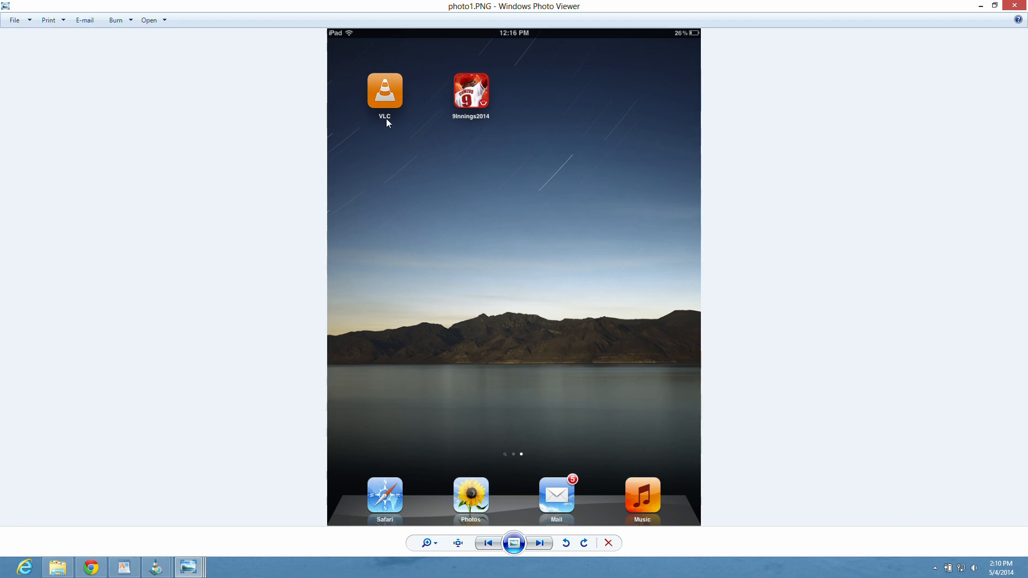
pyautogui.moveTo(386, 122)
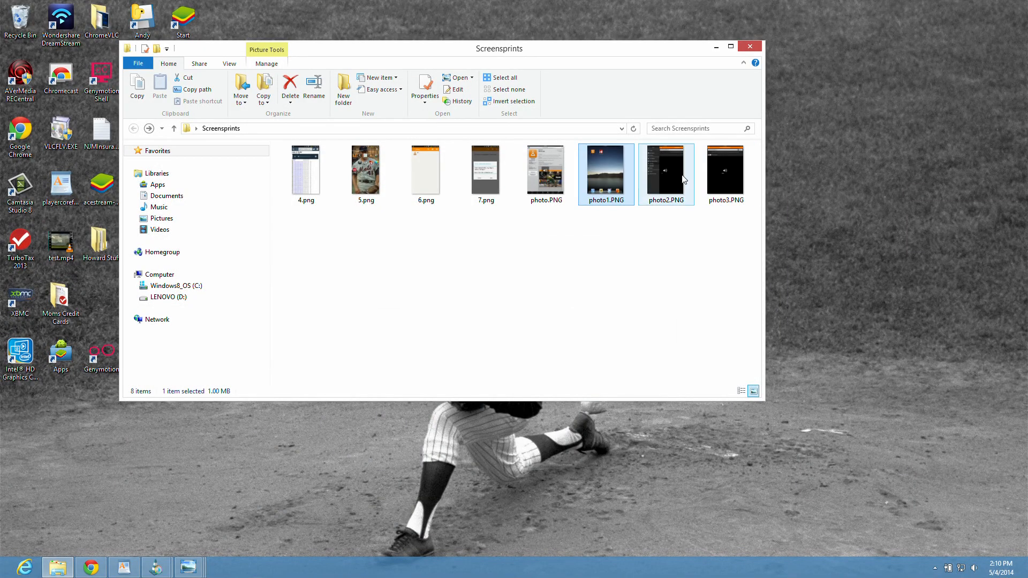
# View the iPad VLC Downloads screenshot and advance to the Open Network Stream screen with the stream address.
pyautogui.doubleClick(666, 169)
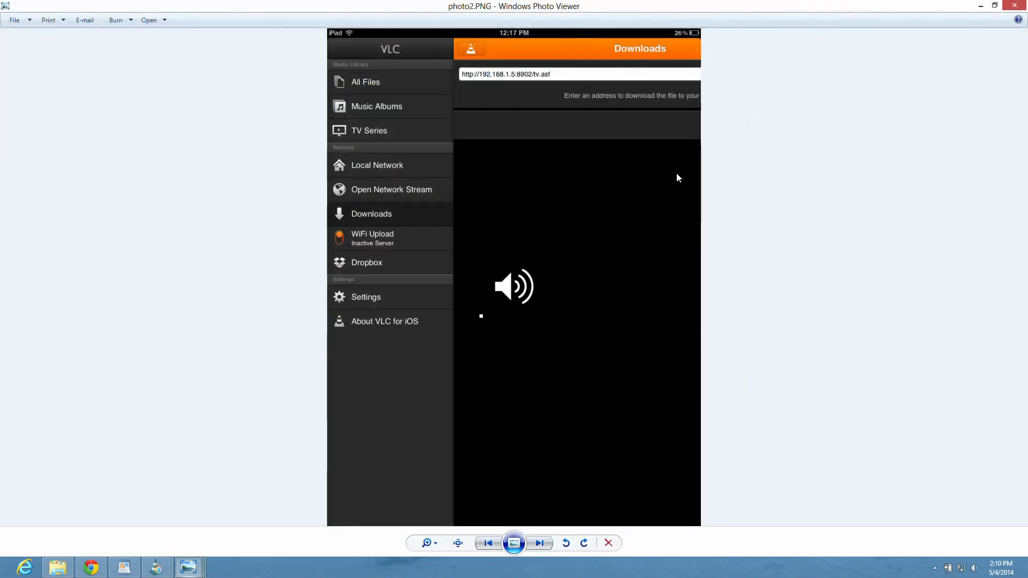
pyautogui.moveTo(390, 197)
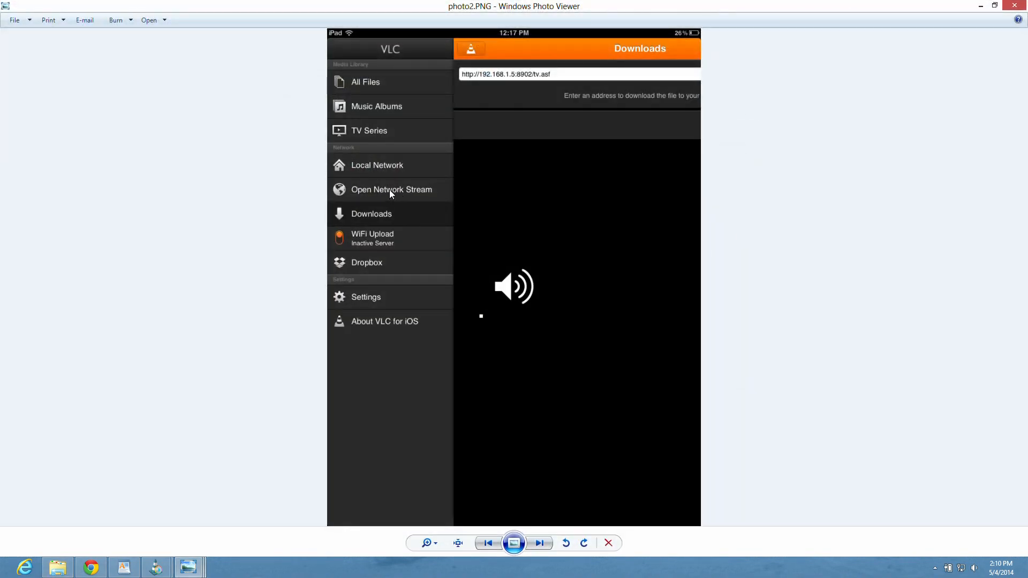
pyautogui.moveTo(981, 6)
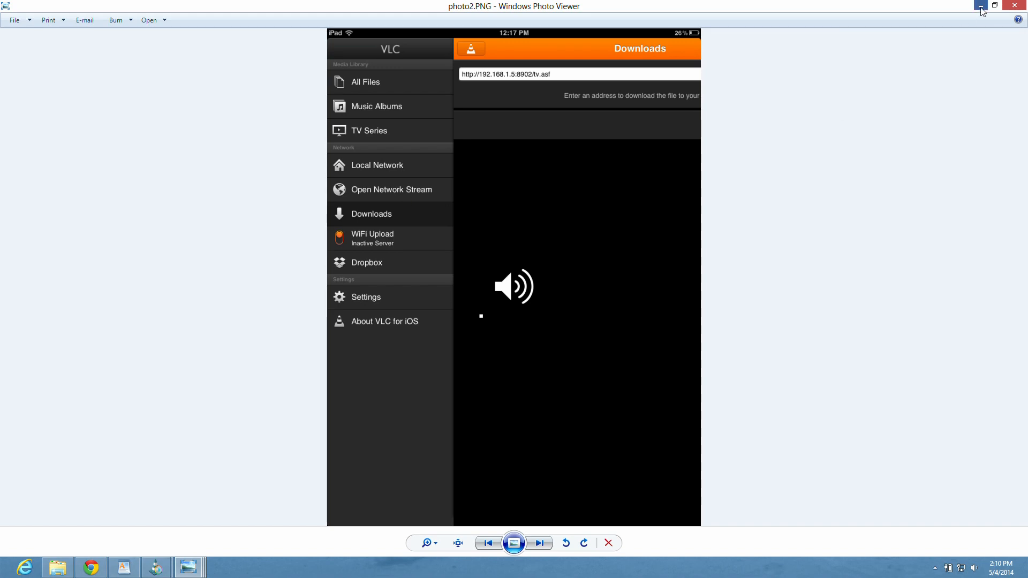
pyautogui.click(537, 543)
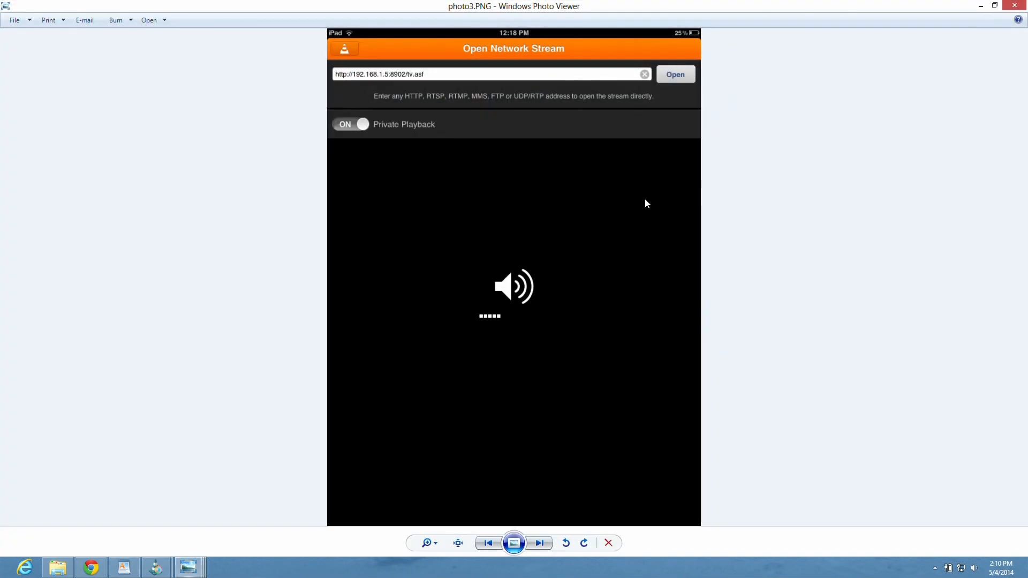
pyautogui.moveTo(383, 101)
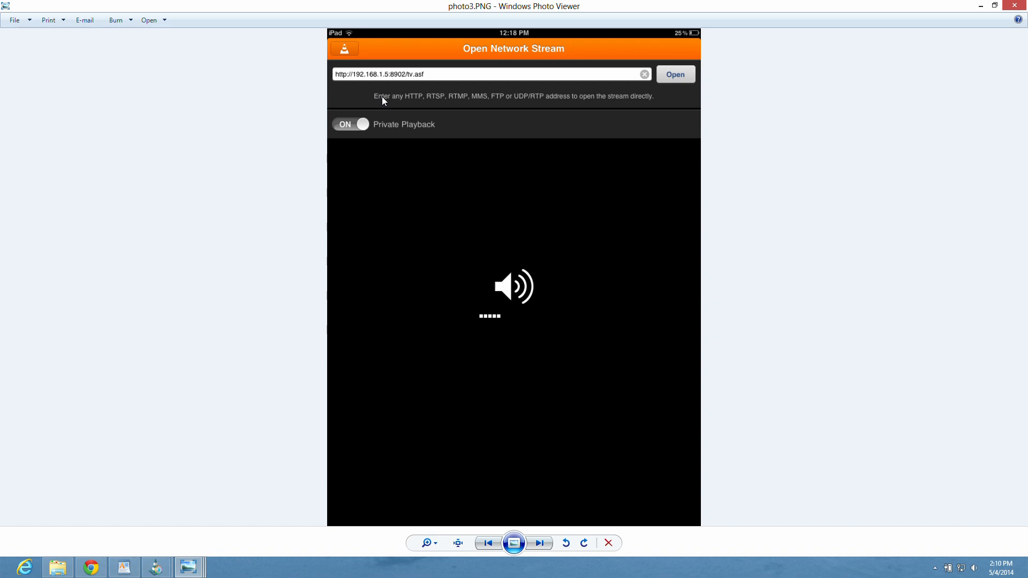
pyautogui.moveTo(340, 78)
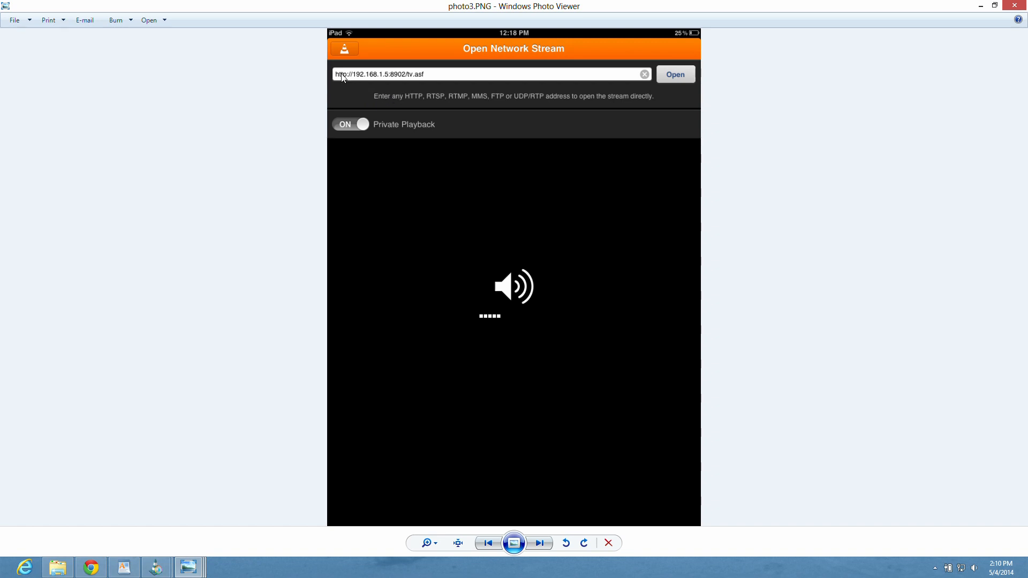
pyautogui.moveTo(380, 77)
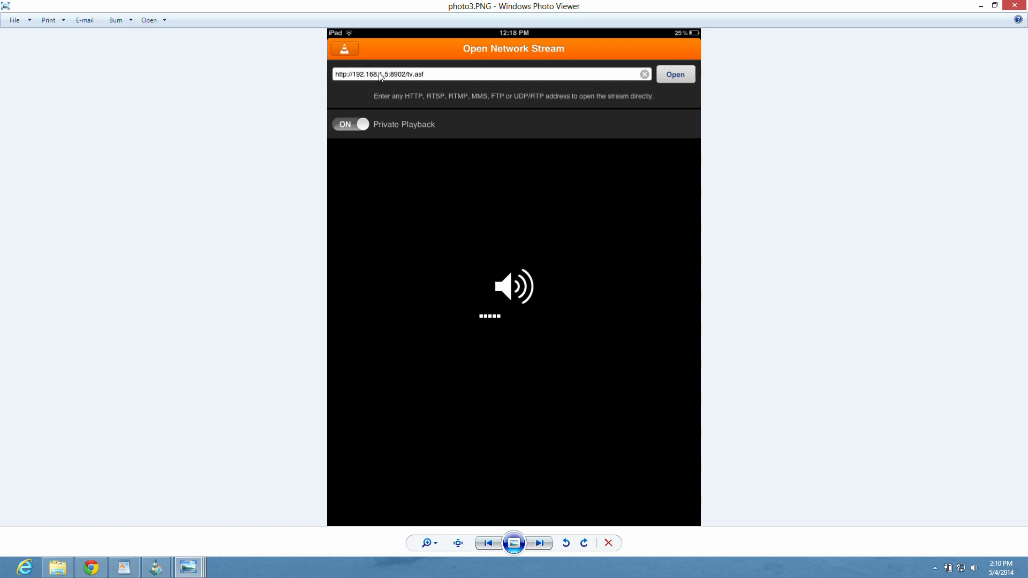
pyautogui.moveTo(619, 83)
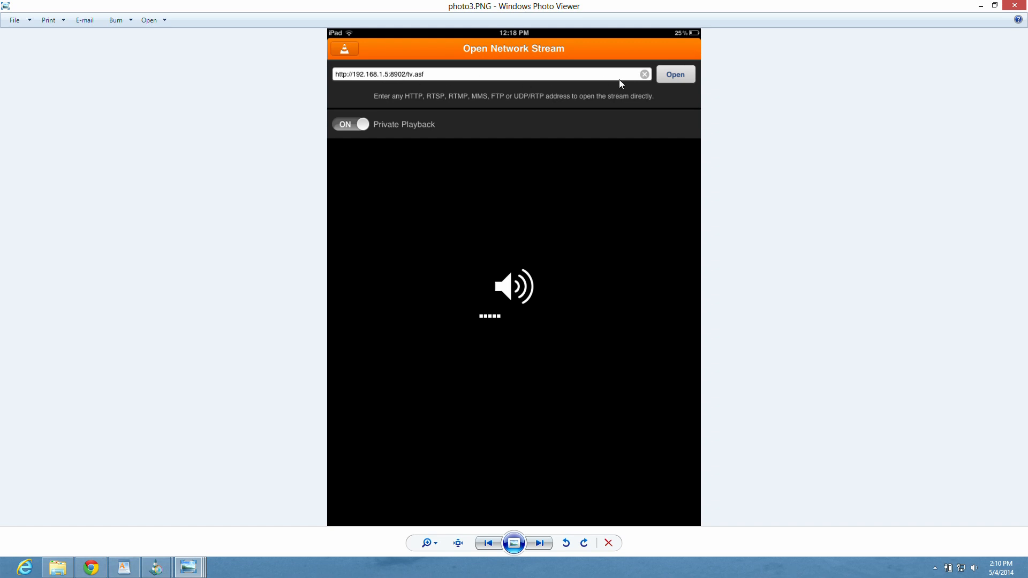